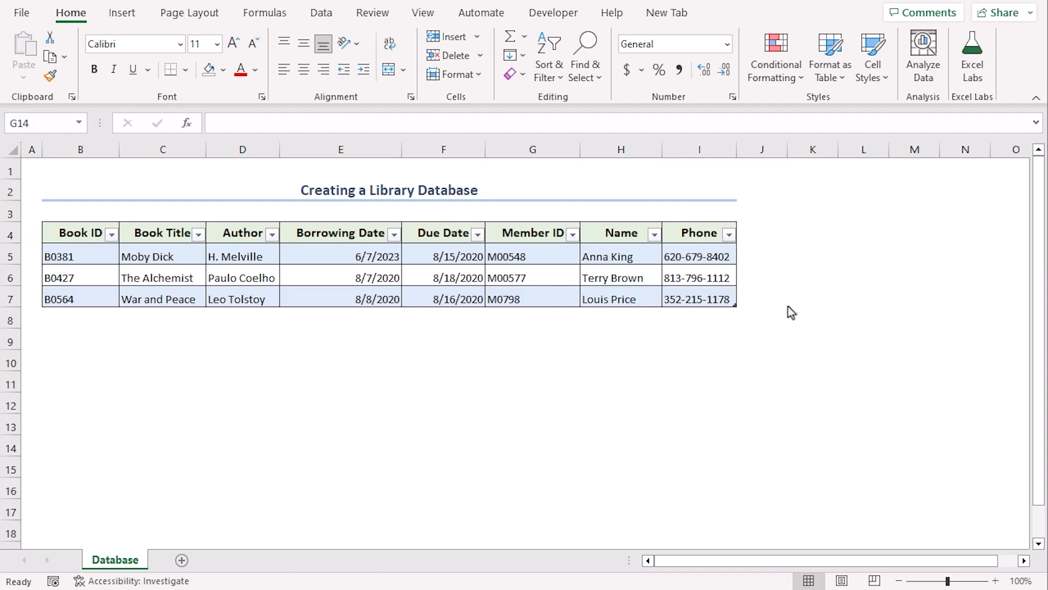
- Select cells on the Database sheet before customizing the toolbar
click(80, 232)
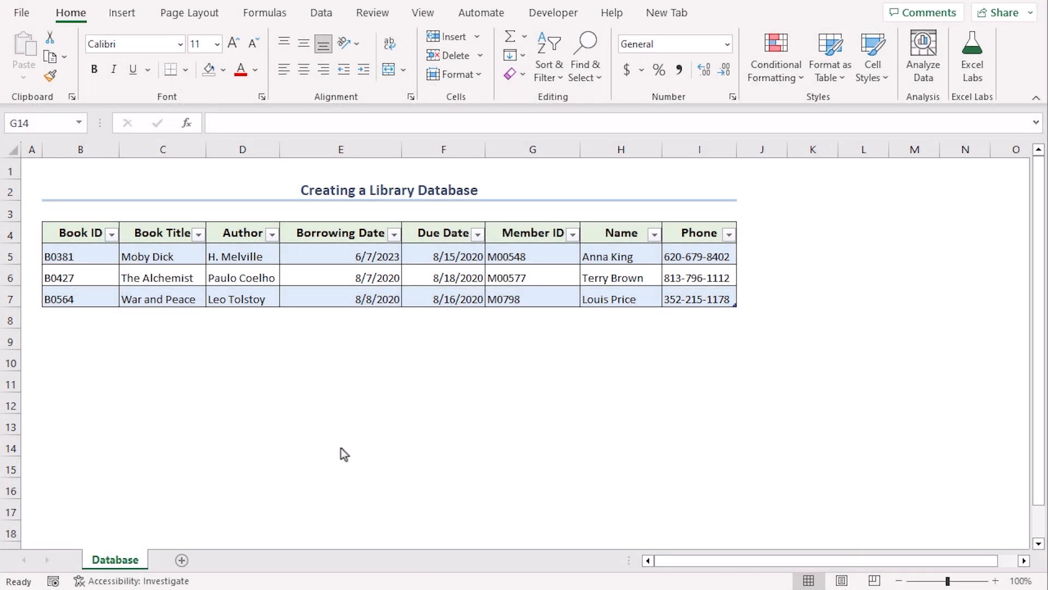
click(78, 232)
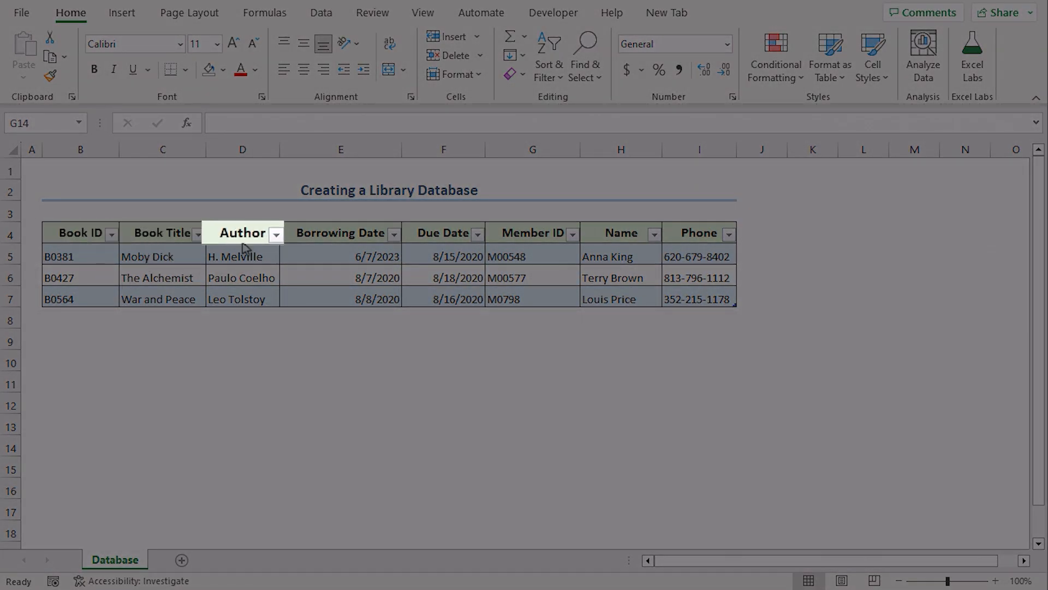
click(341, 233)
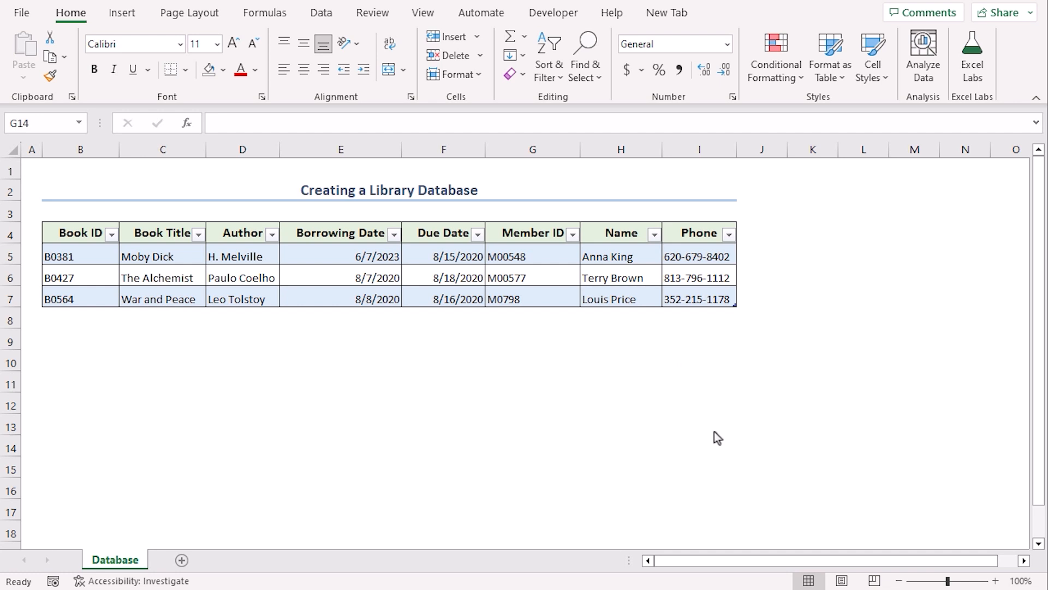
mouse_move(709, 437)
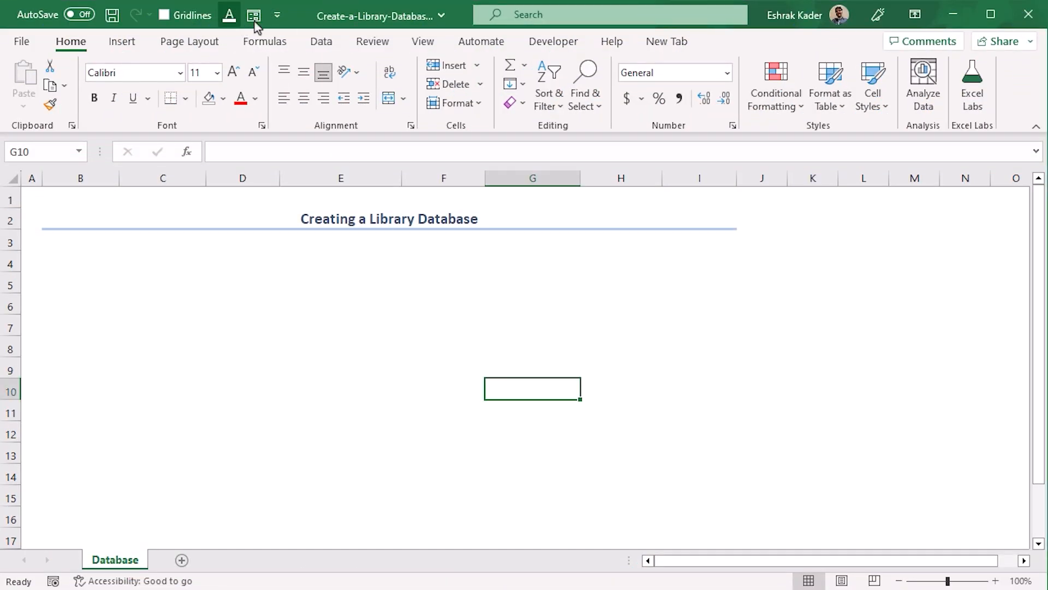
mouse_move(253, 14)
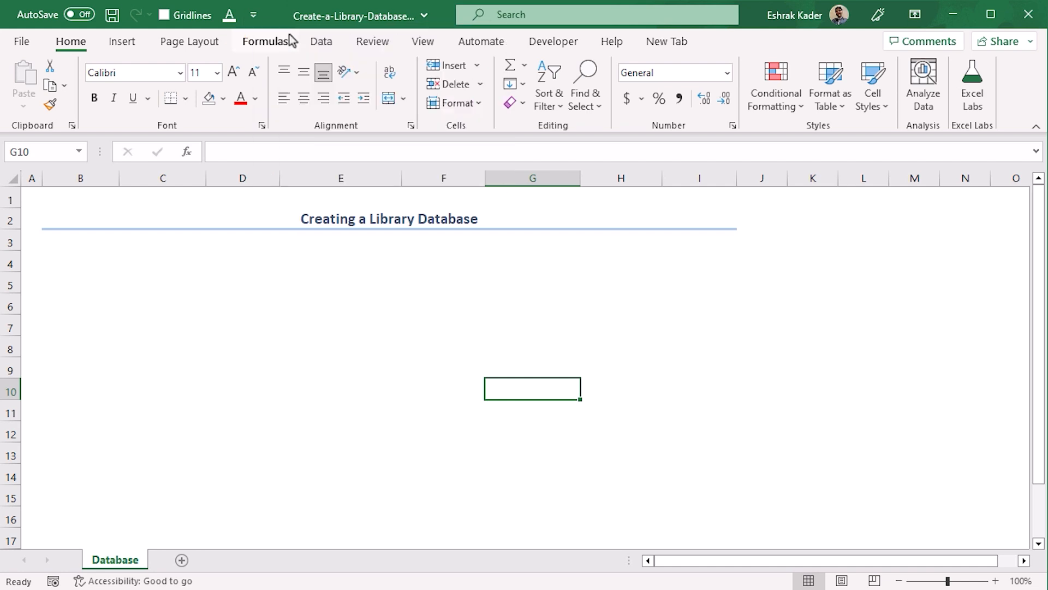
mouse_move(252, 15)
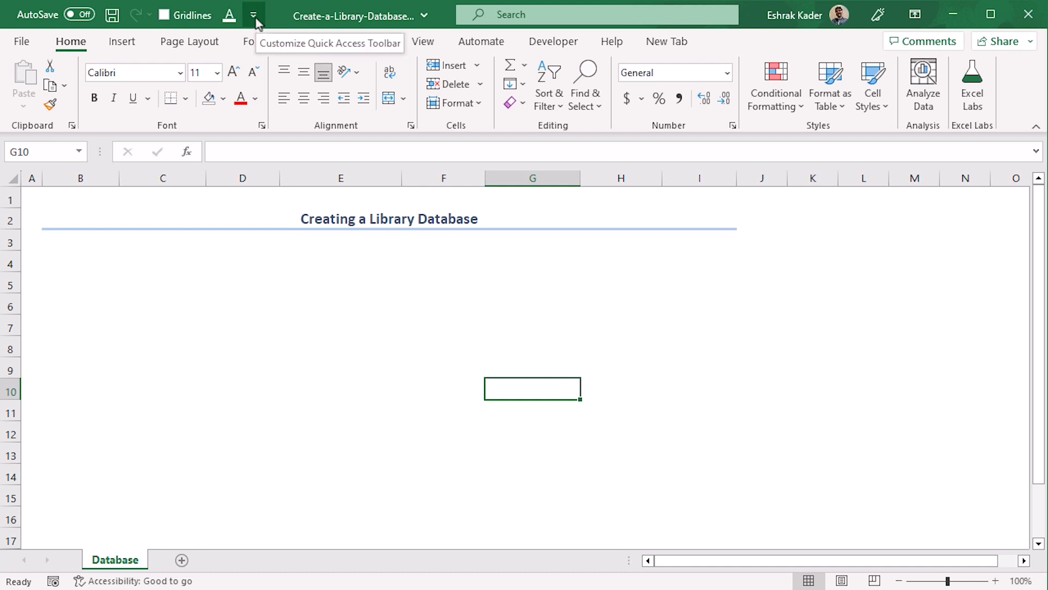
- Add the Form... command from All Commands to the Quick Access Toolbar
click(254, 15)
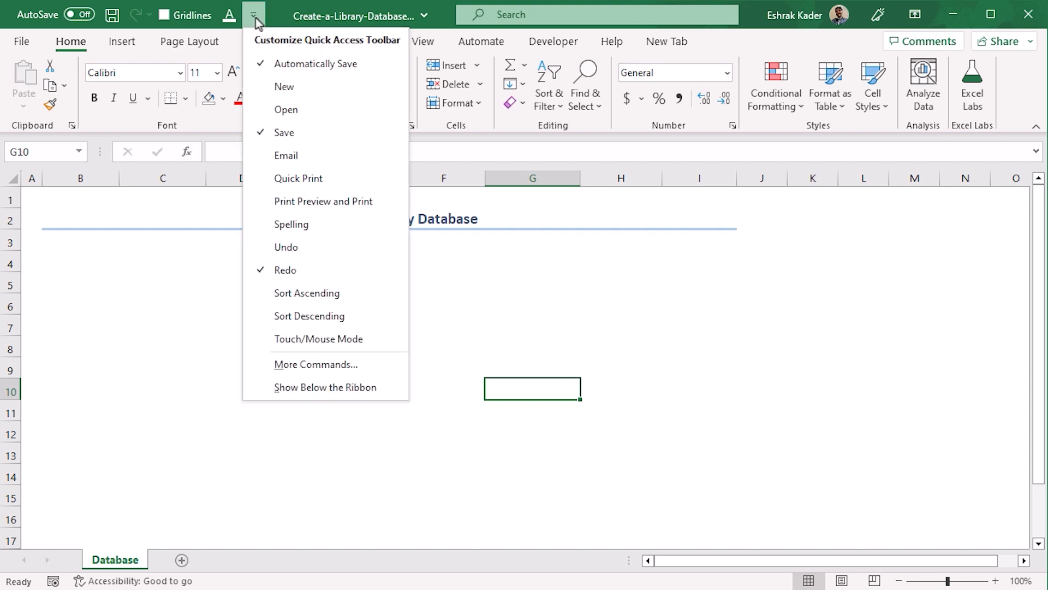
mouse_move(316, 364)
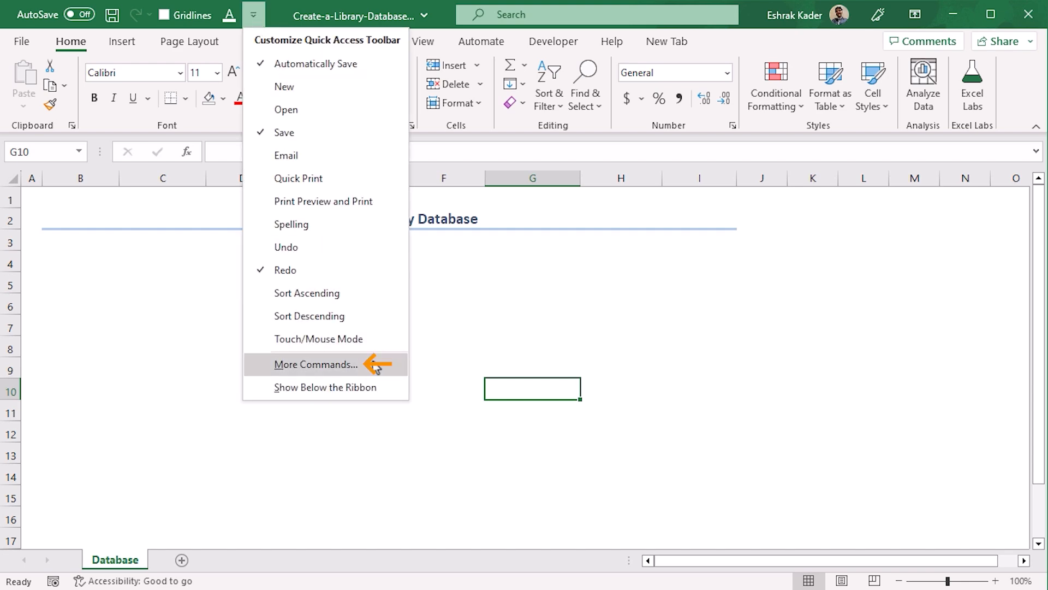
click(314, 365)
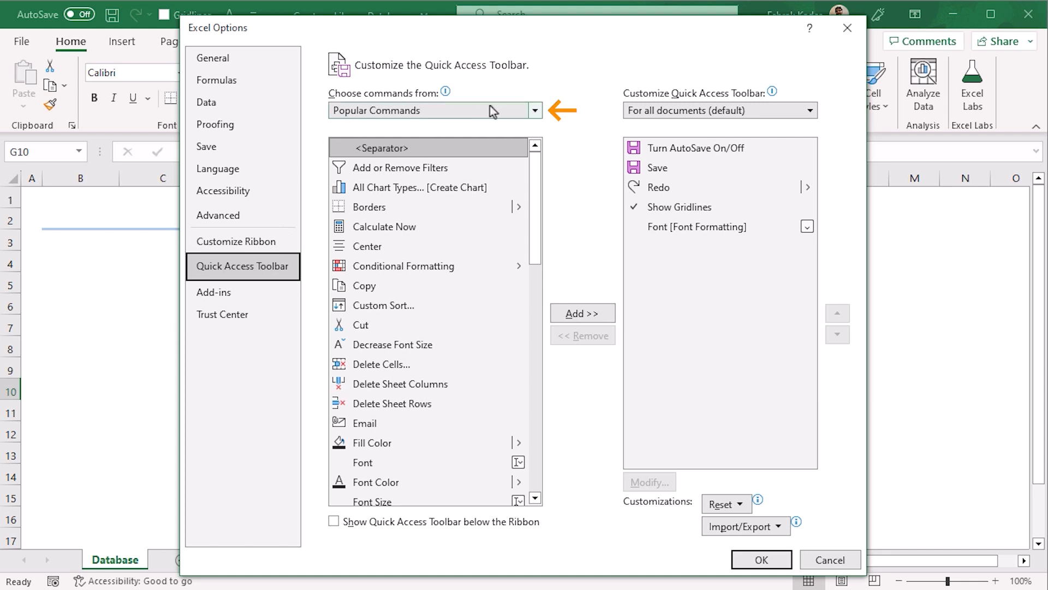
click(534, 110)
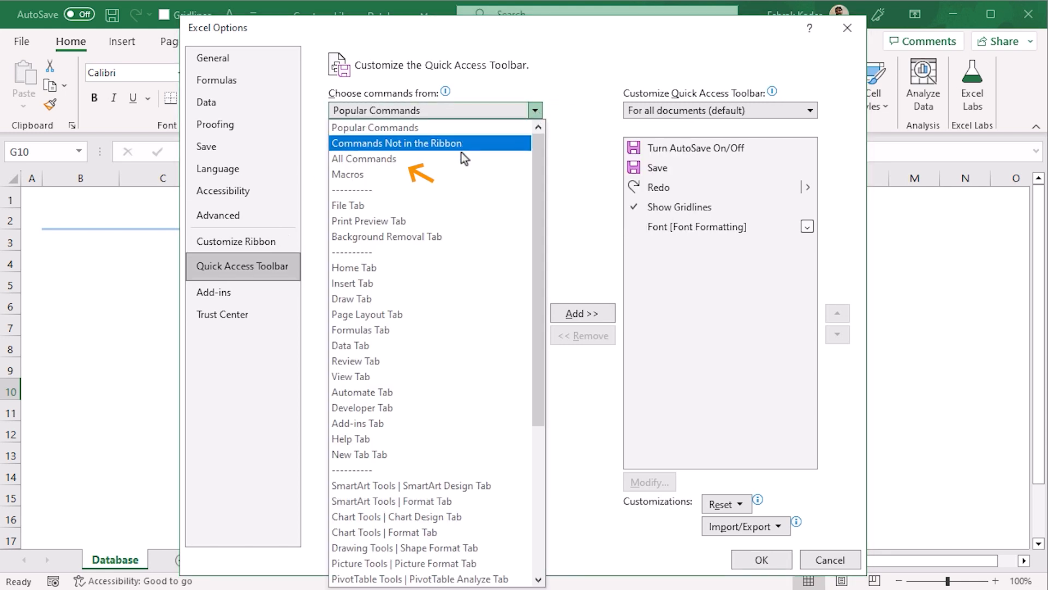
click(364, 159)
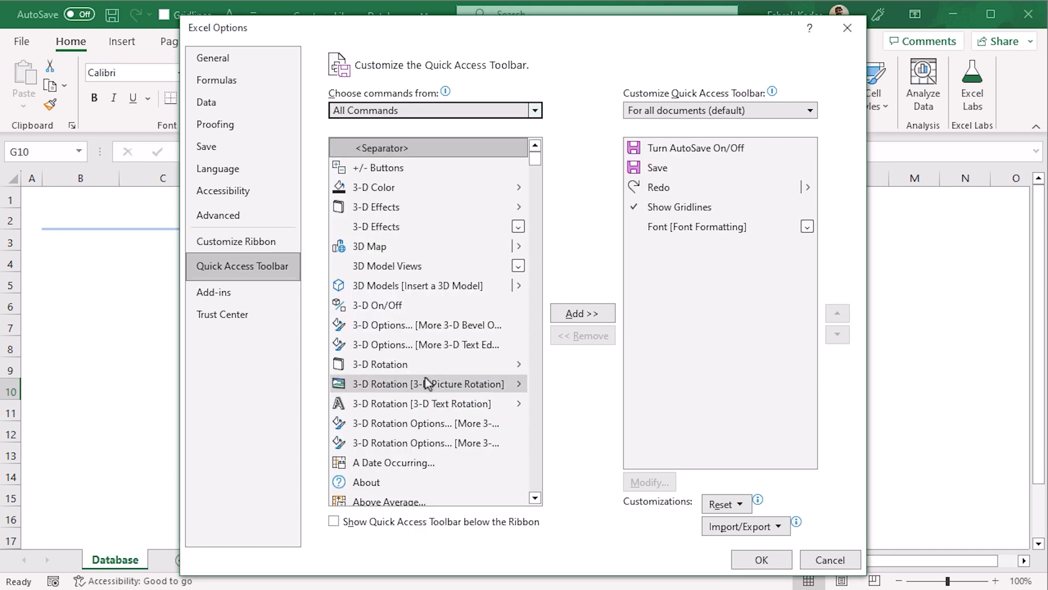
scroll(down, 3)
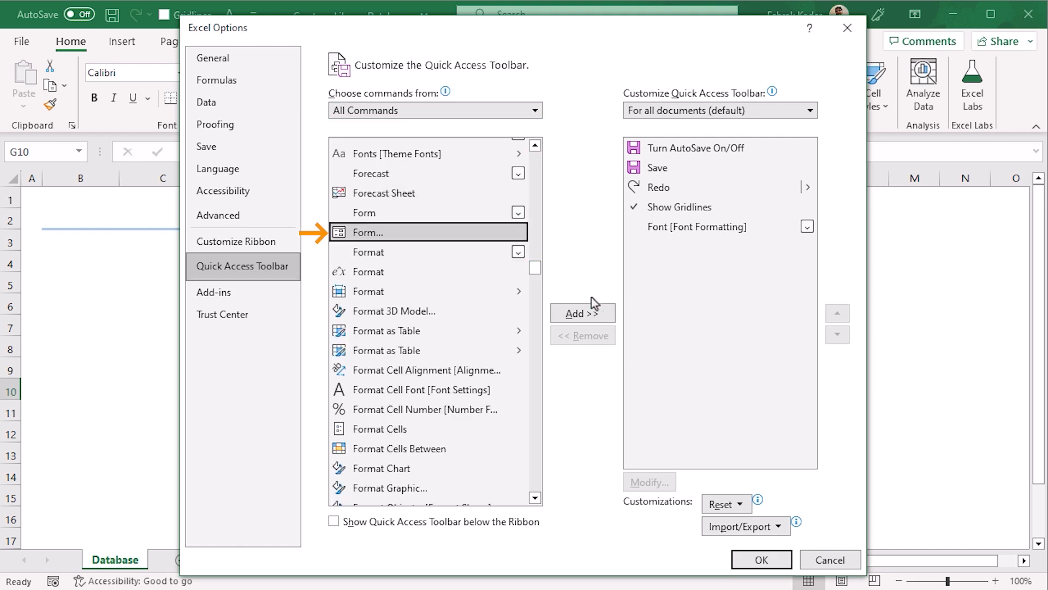
click(582, 314)
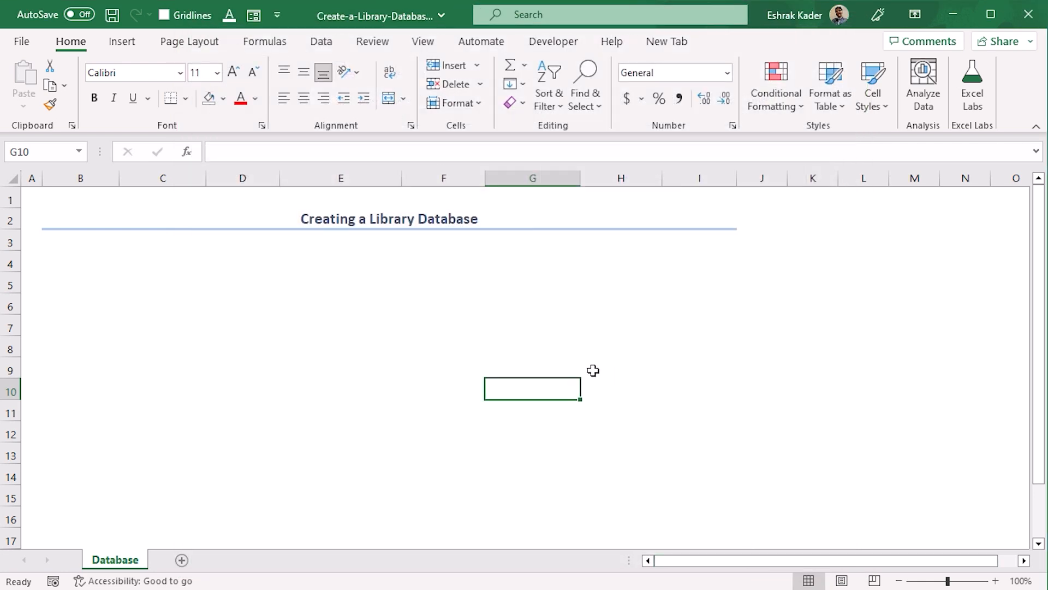
mouse_move(252, 14)
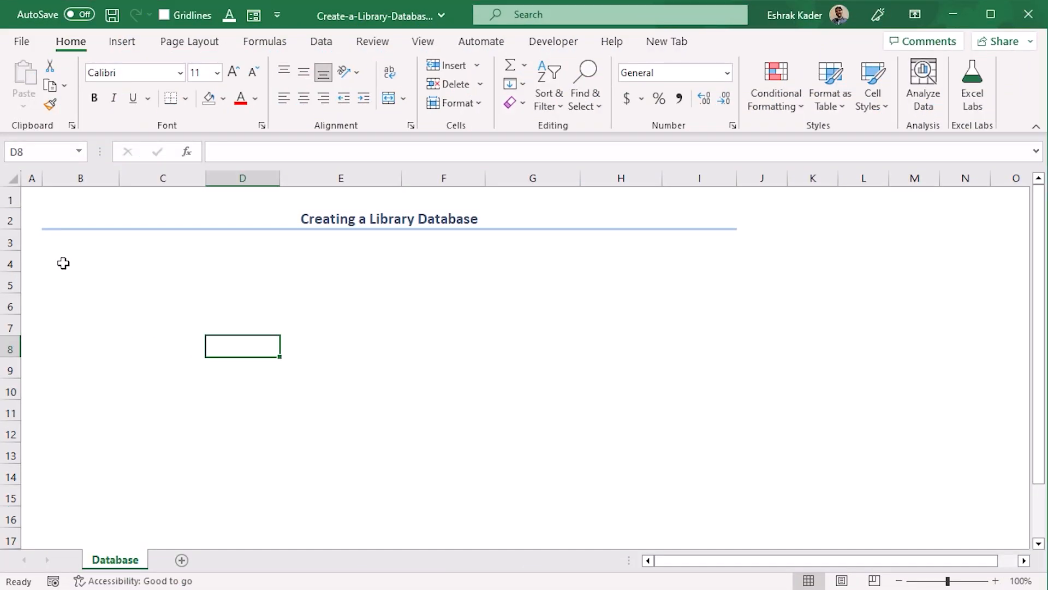
- Enter the headers Book ID, Book Title, Author and Borrowing Date starting at B4
click(80, 261)
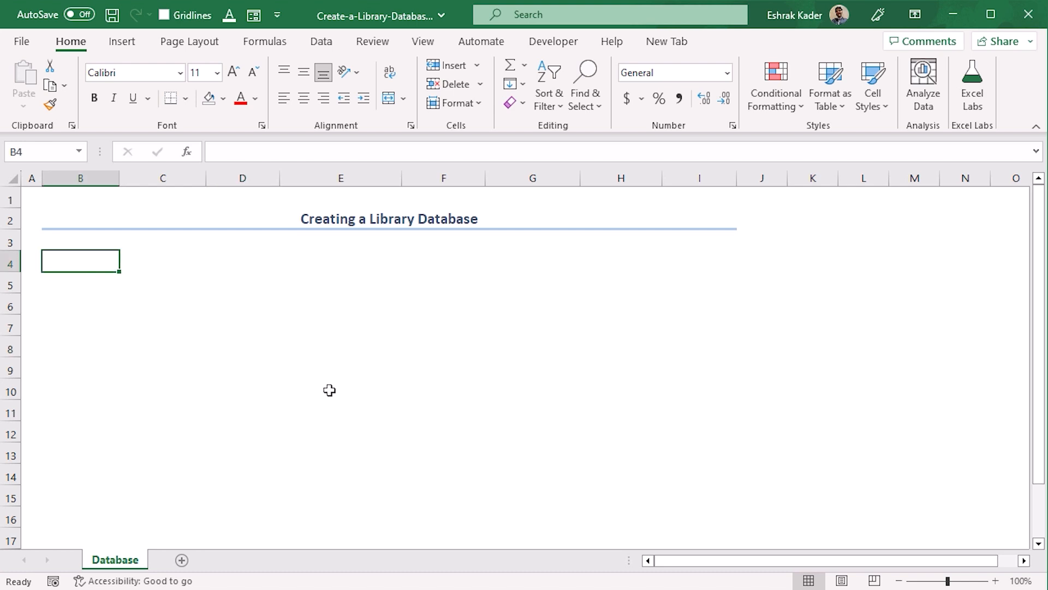
text(Book ID)
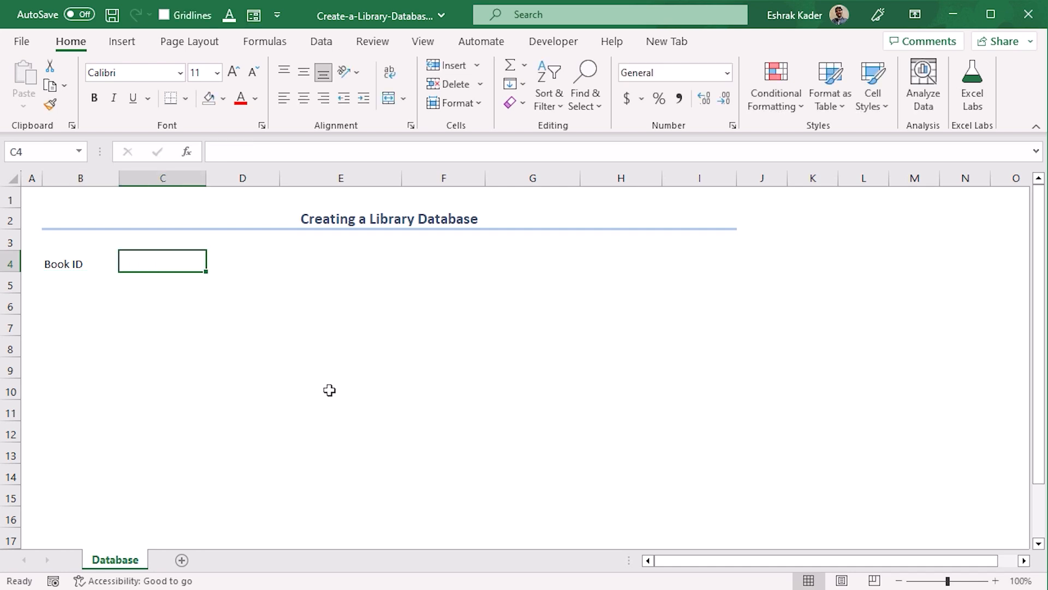
text(Book Tit)
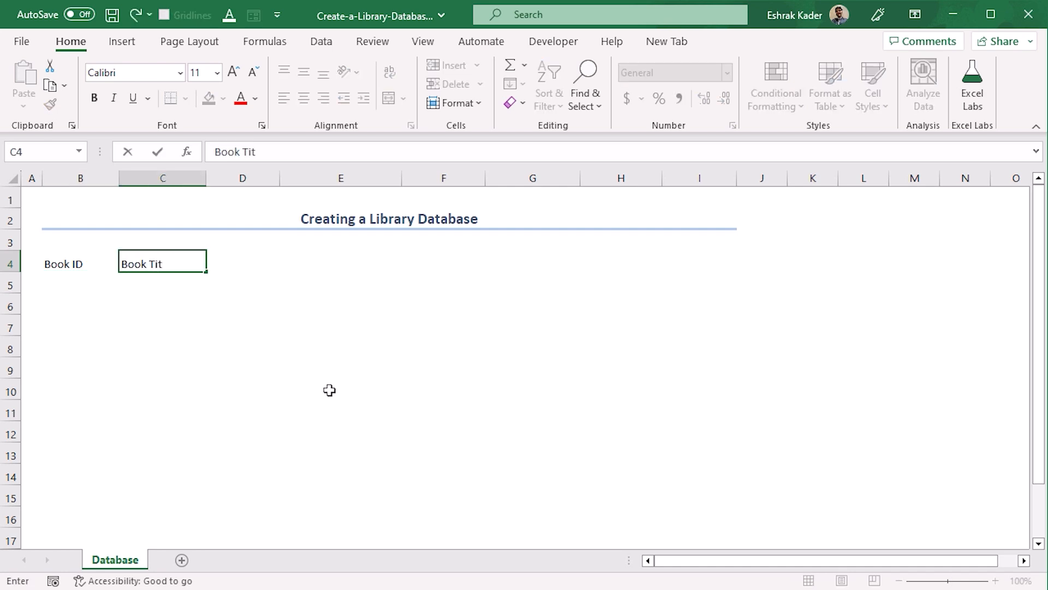
text(Auth)
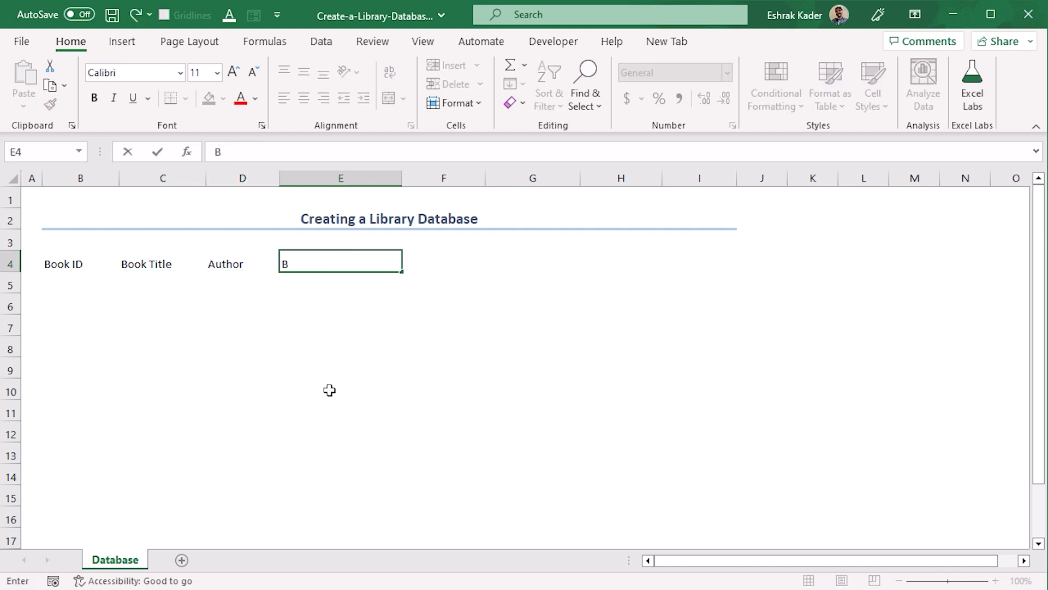
text(orrowing)
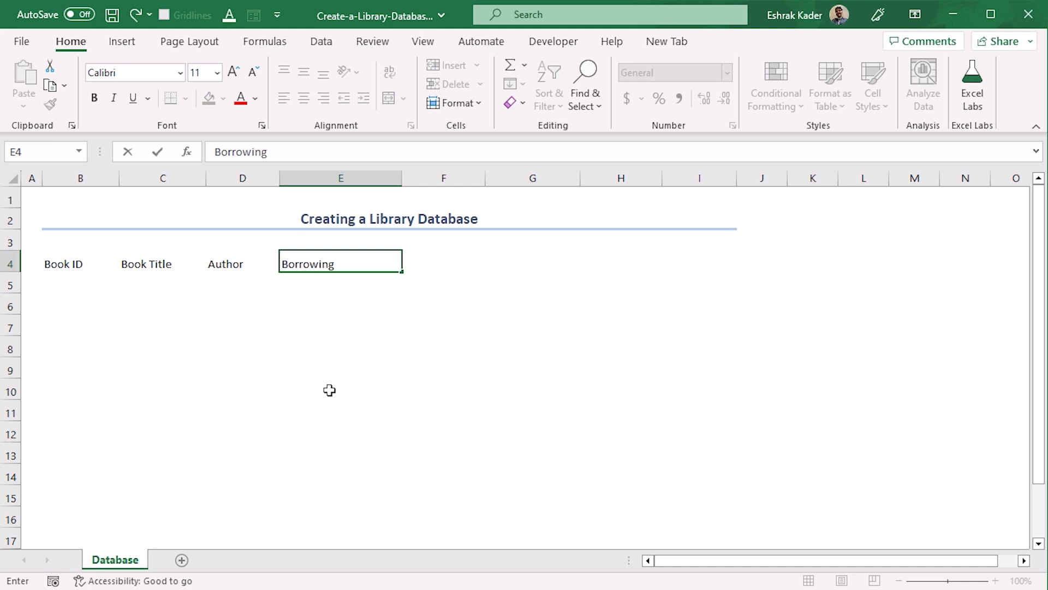
text(Date)
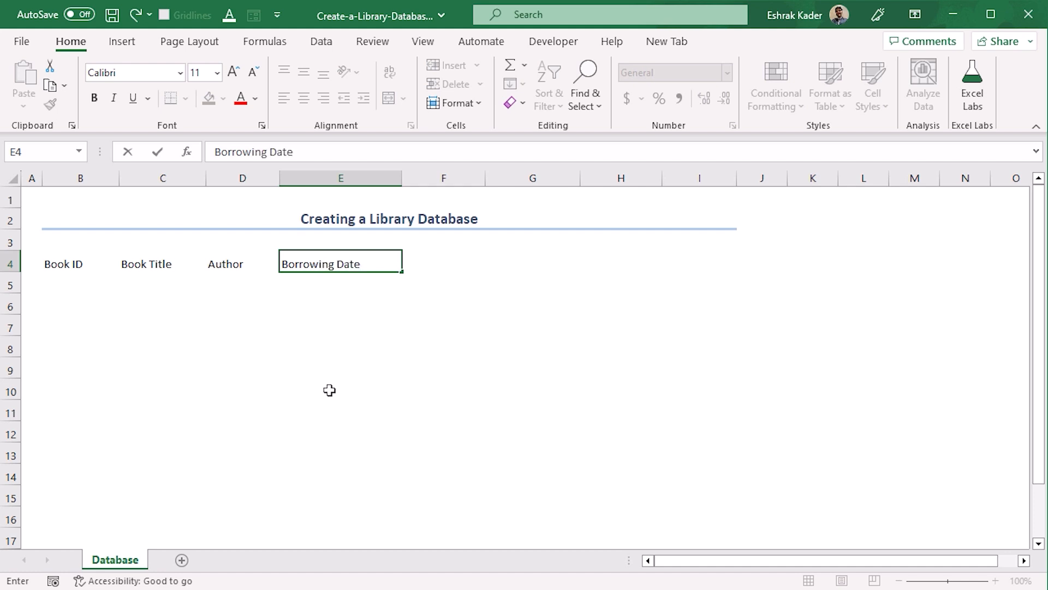
- Enter the remaining headers Due Date, Member ID, Name and Phone across row 4
text(Due Da)
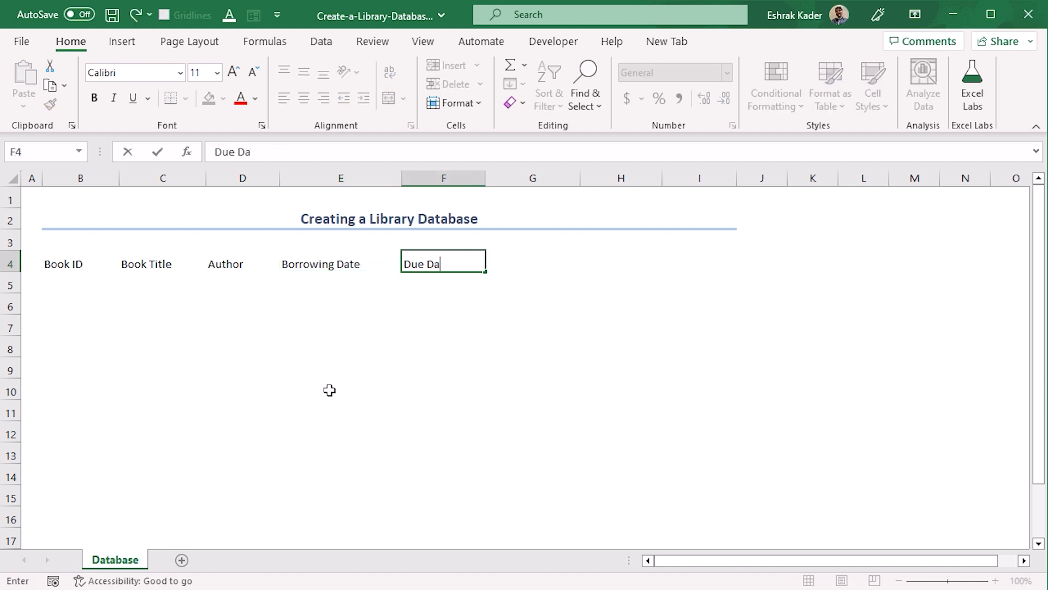
text(Member ID)
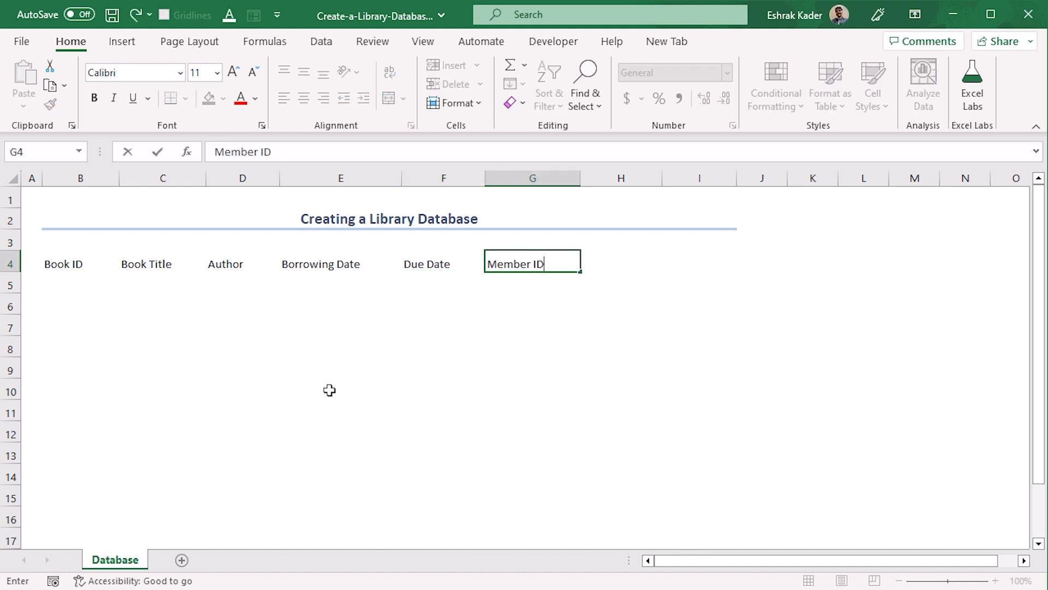
text(Name)
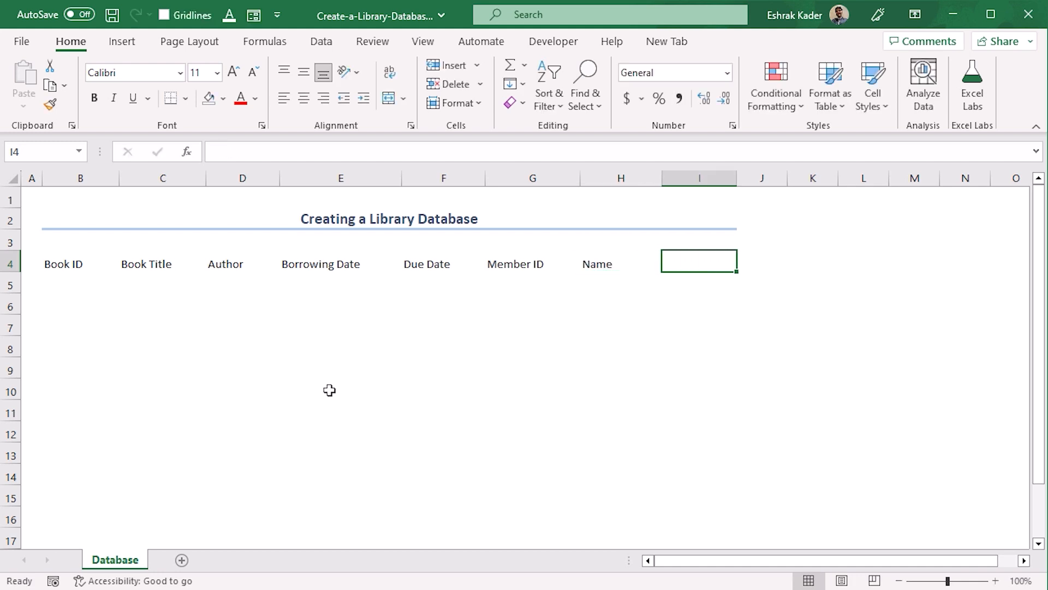
text(Phon)
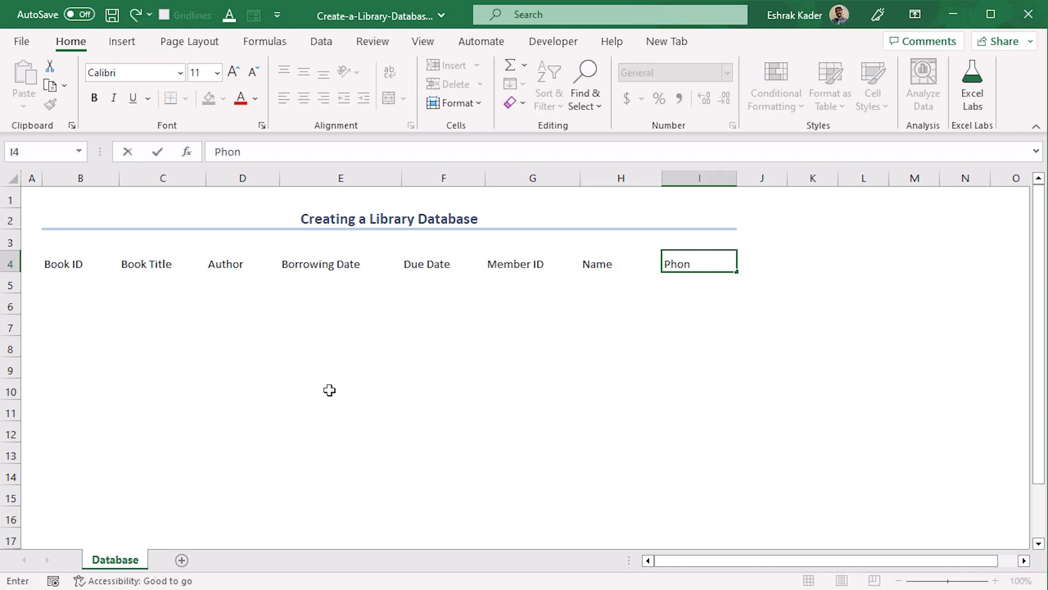
key(enter)
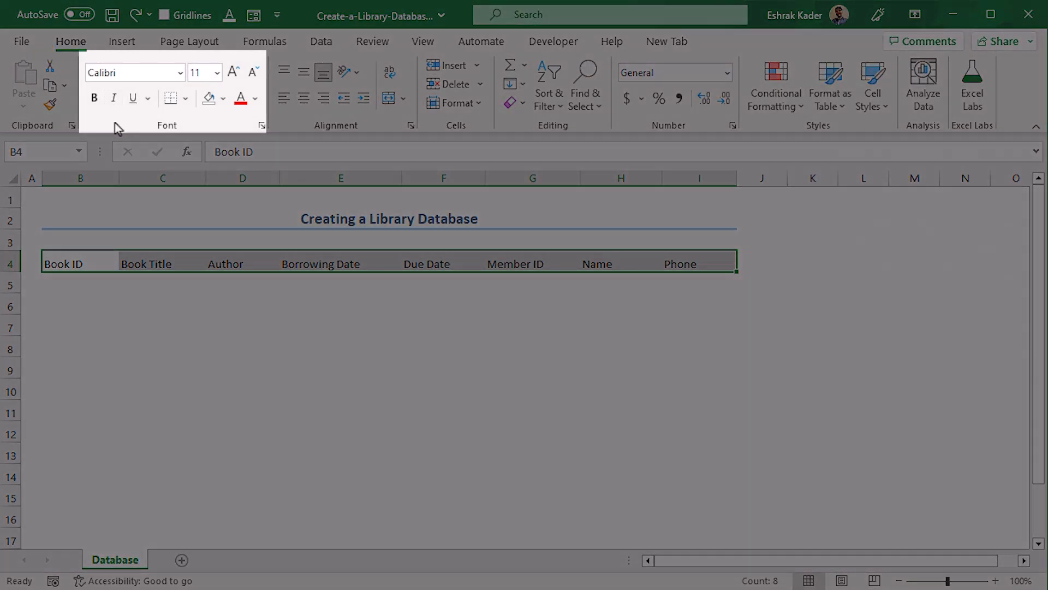
- Make the row-4 headings bold, font size 12 and centred
click(93, 98)
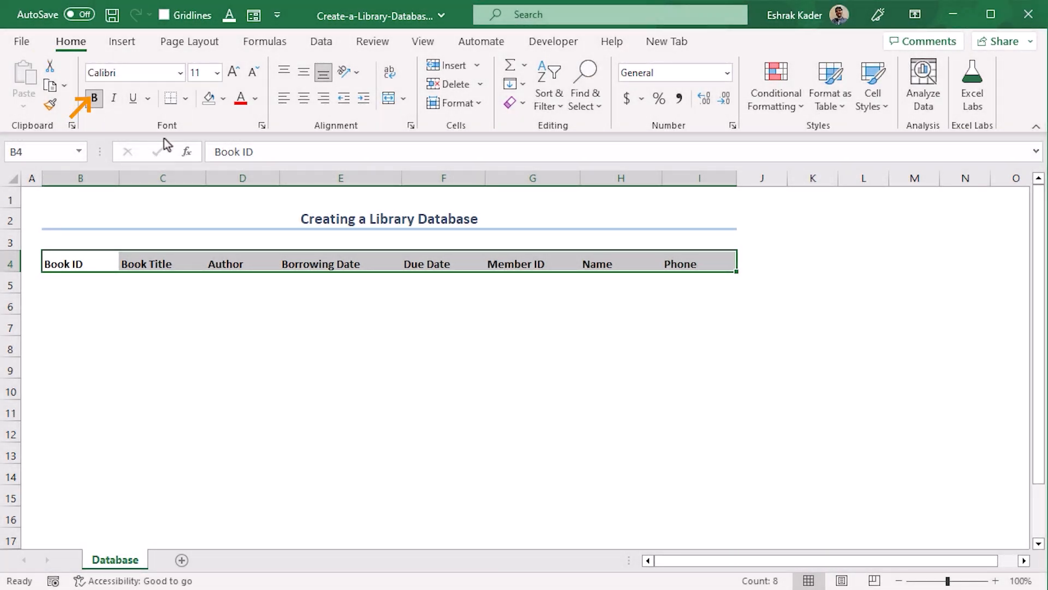
click(234, 72)
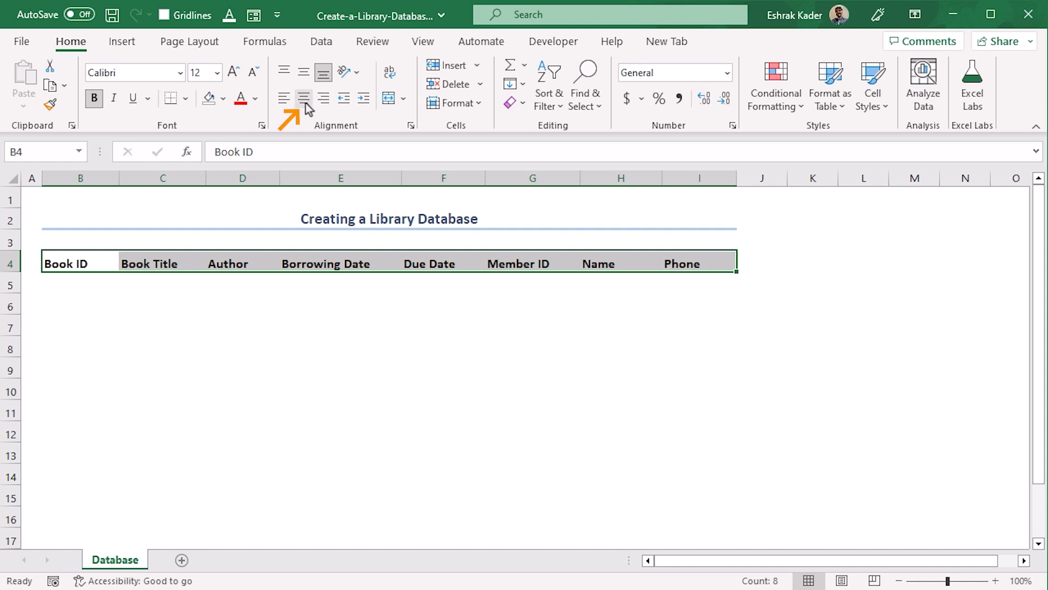
click(302, 90)
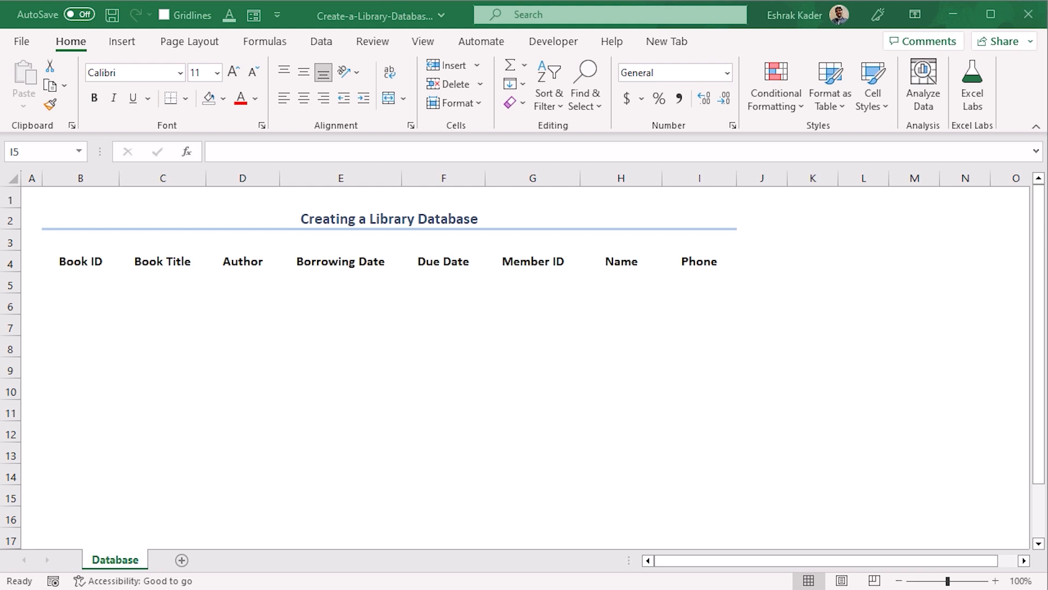
mouse_move(694, 122)
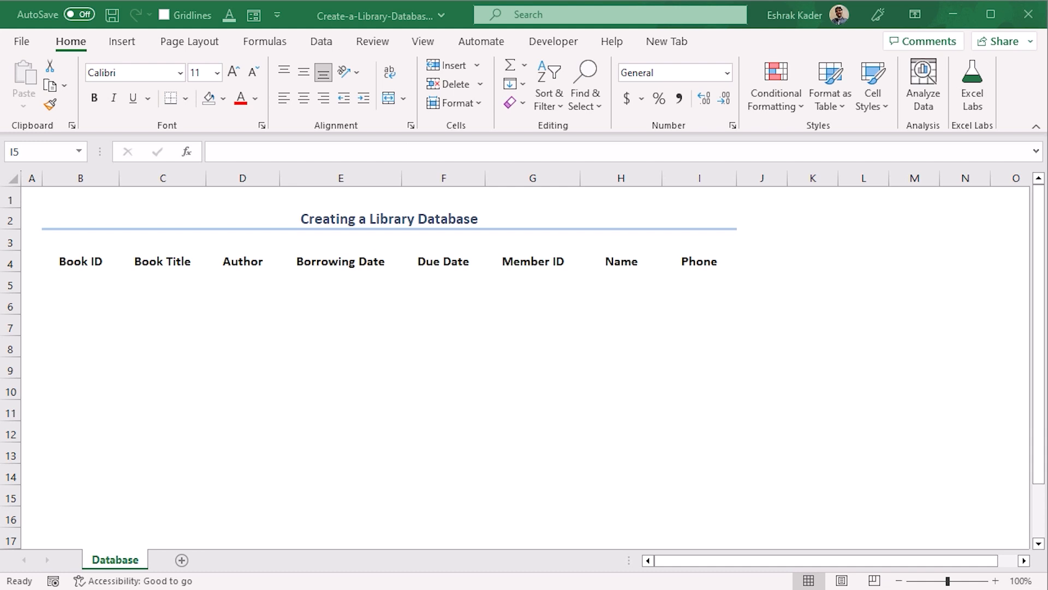
click(699, 282)
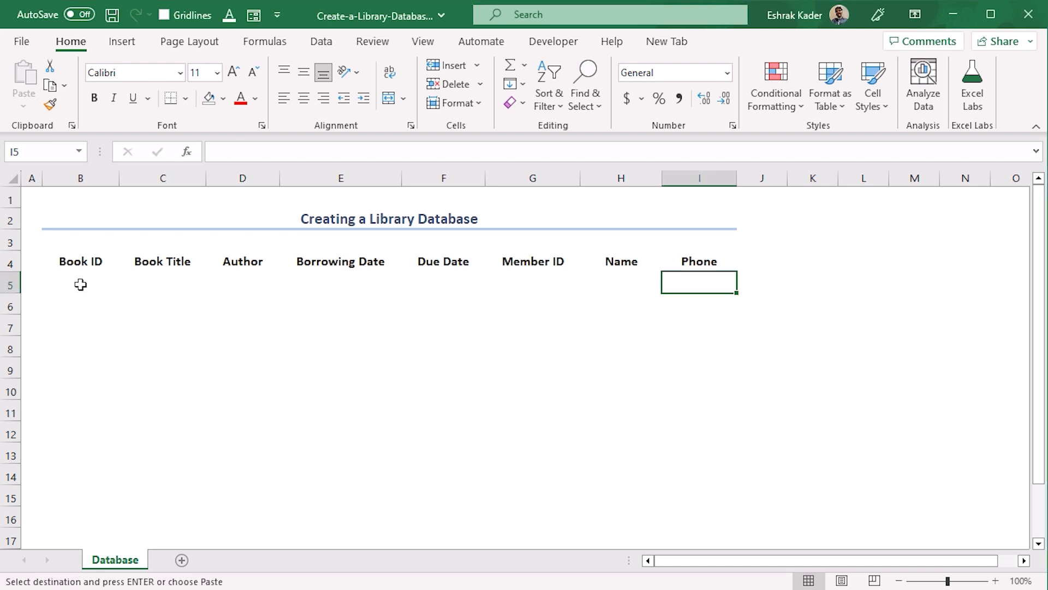
click(80, 282)
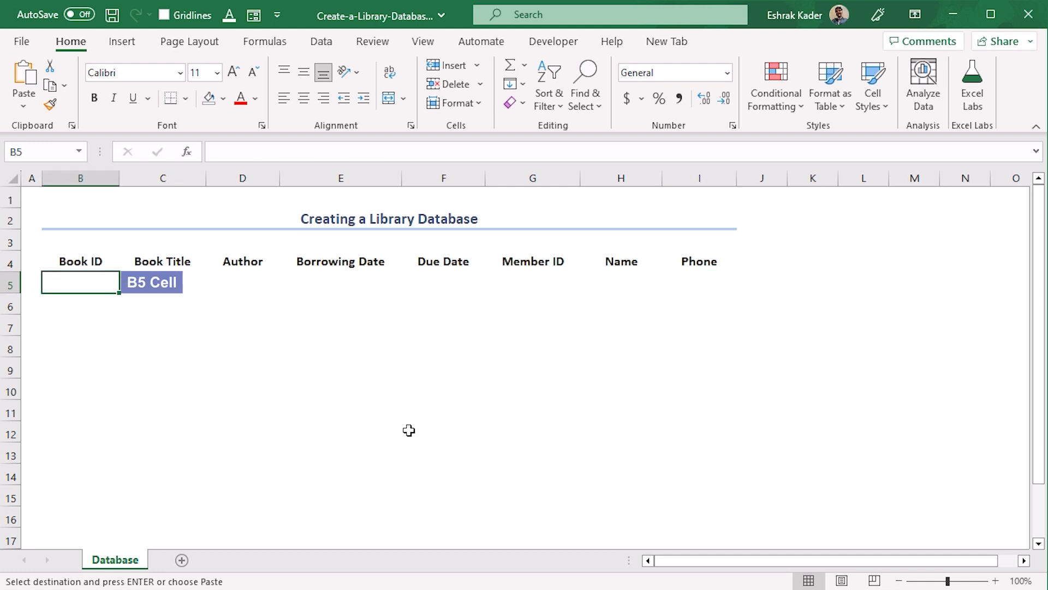
key(ctrl+v)
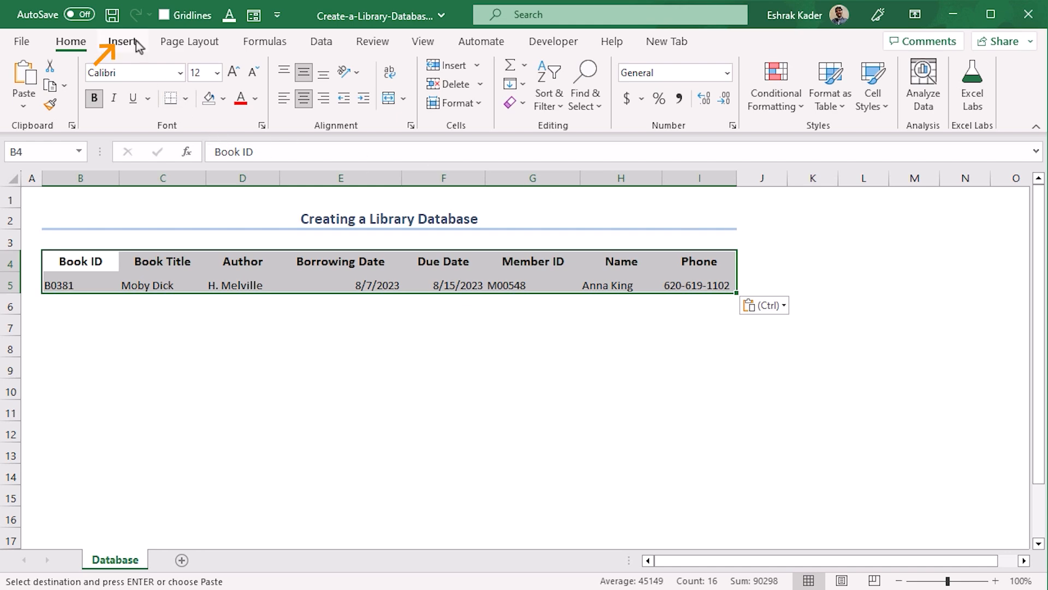
click(121, 42)
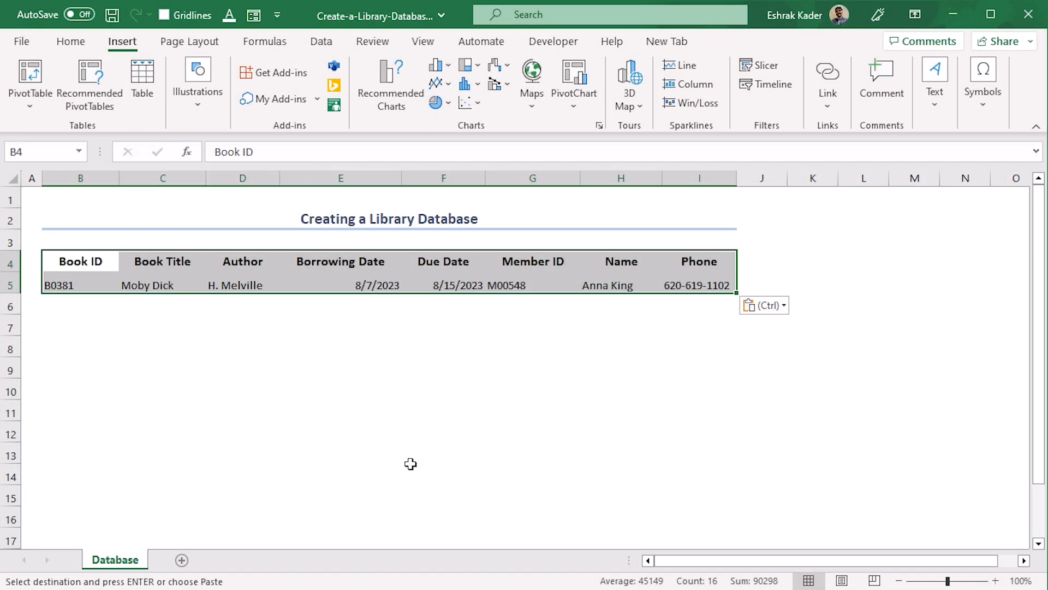
- Create a table from $B$4:$I$5 with 'My table has headers' checked
click(142, 85)
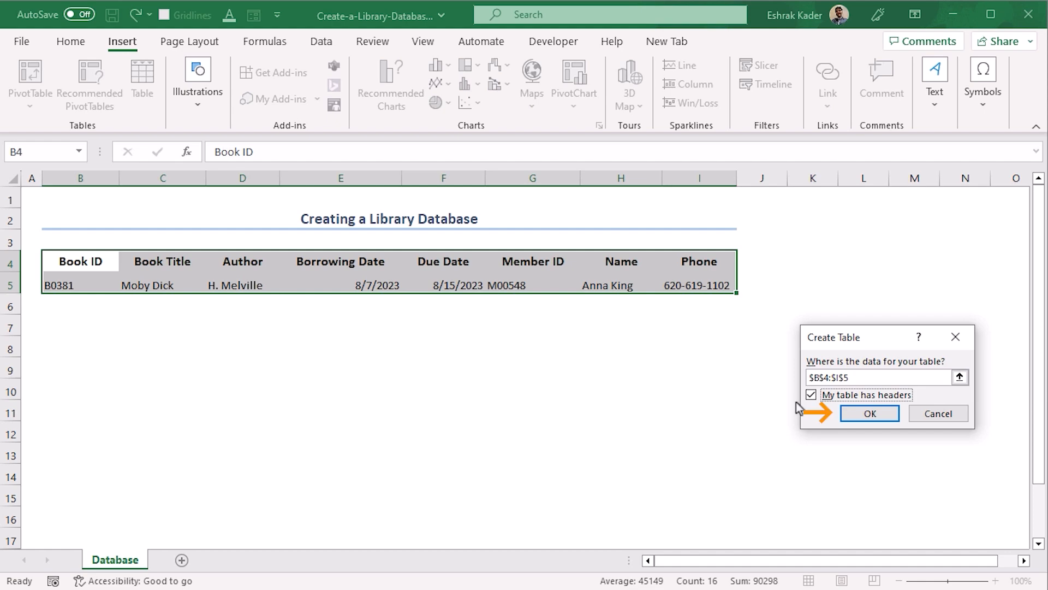
click(868, 413)
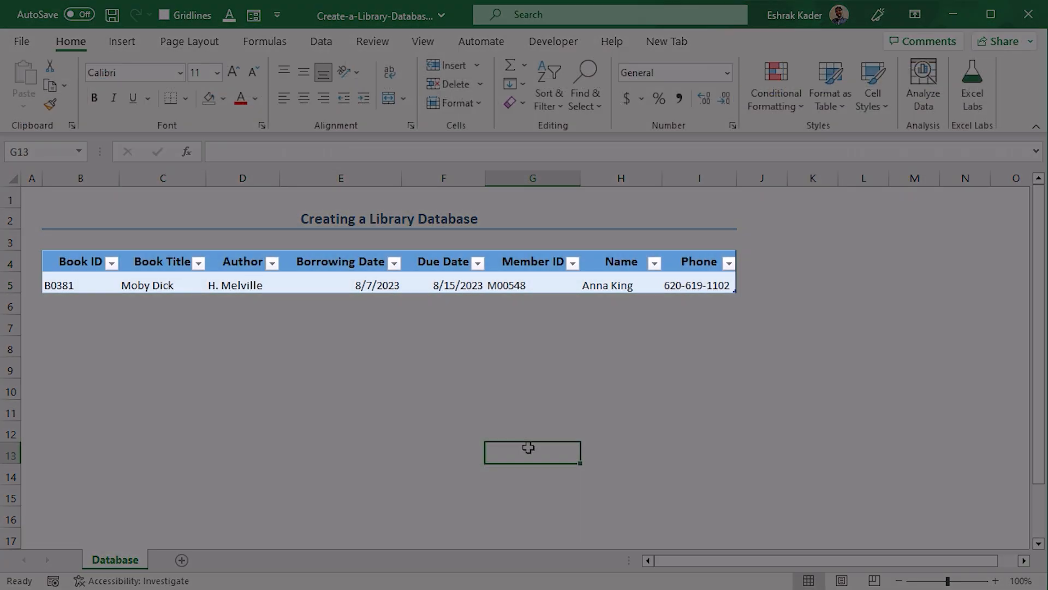
- Select the loan table so the data-entry Form shows the Moby Dick record as 1 of 1
click(444, 389)
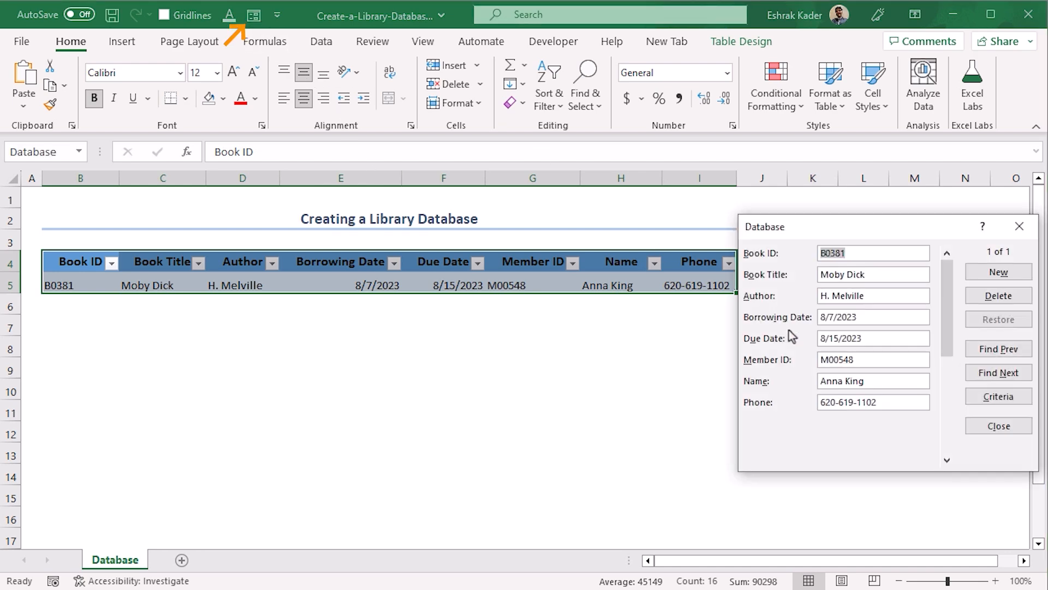
mouse_move(921, 434)
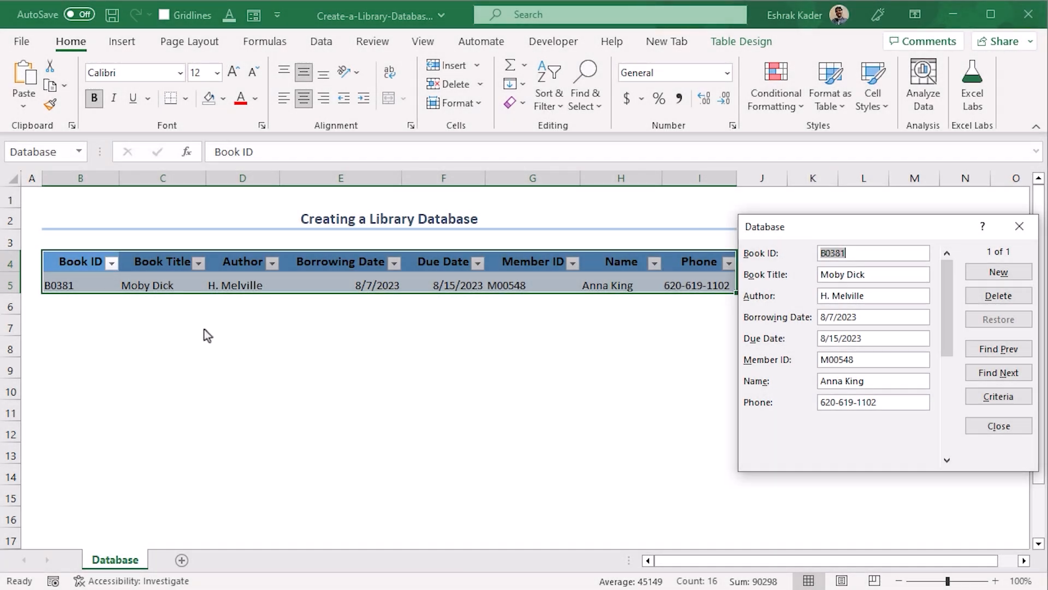
mouse_move(931, 501)
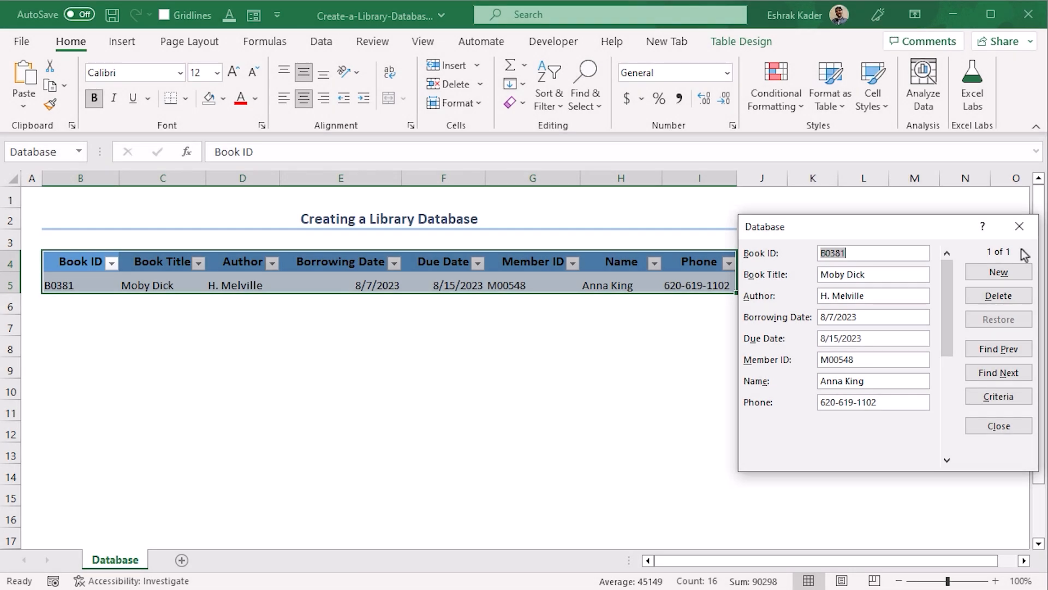
- Start a new form record and paste in the Book ID B0427
click(999, 271)
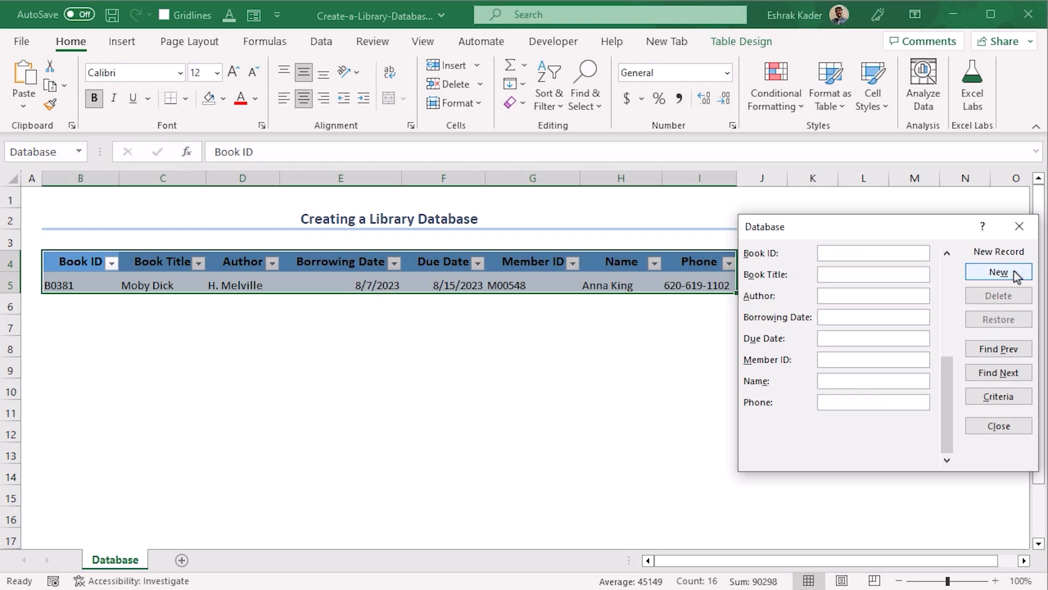
click(999, 271)
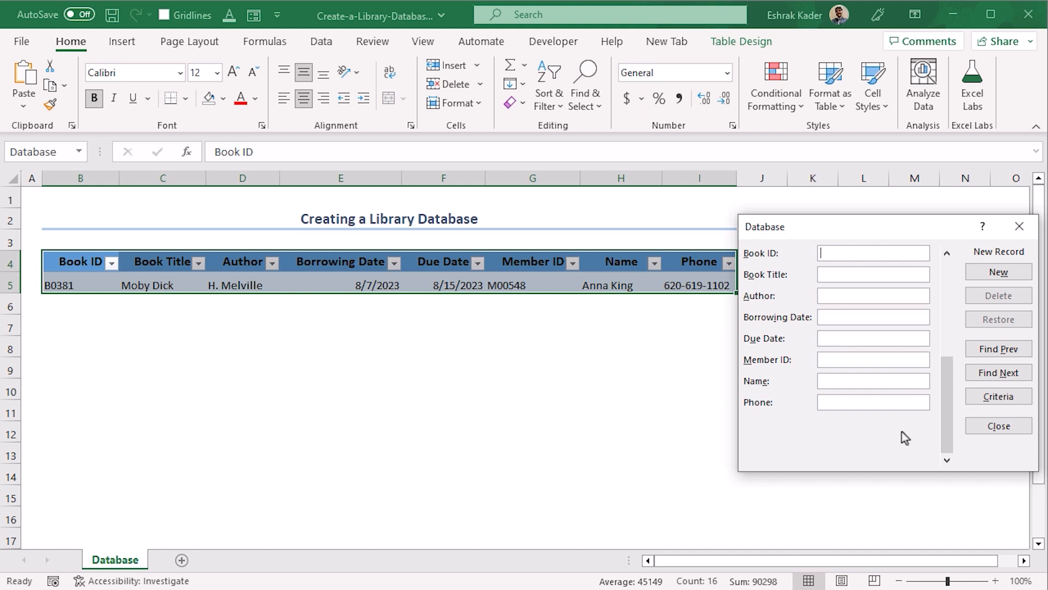
mouse_move(440, 438)
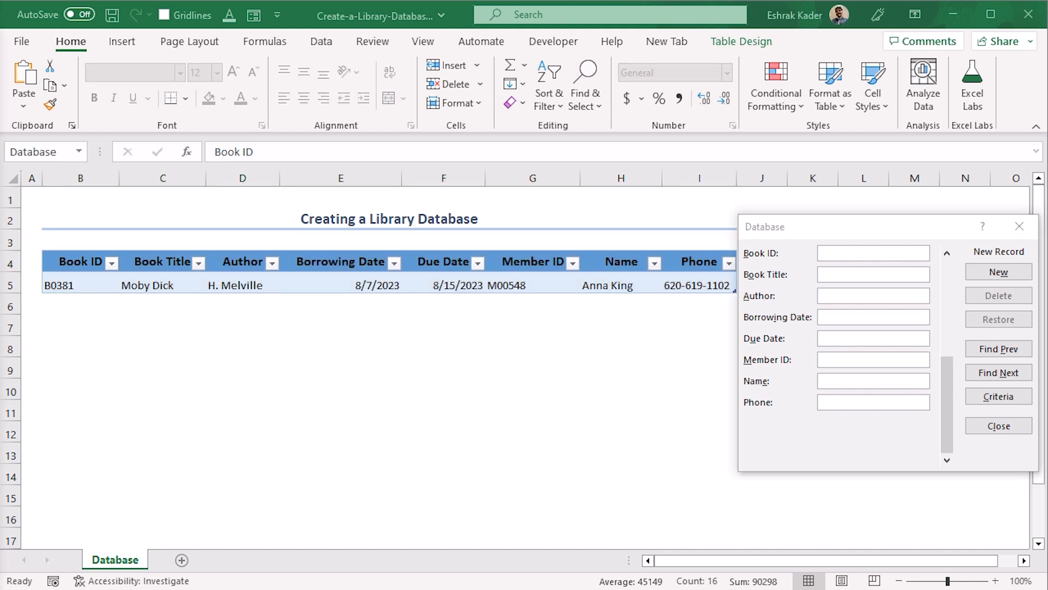
click(873, 253)
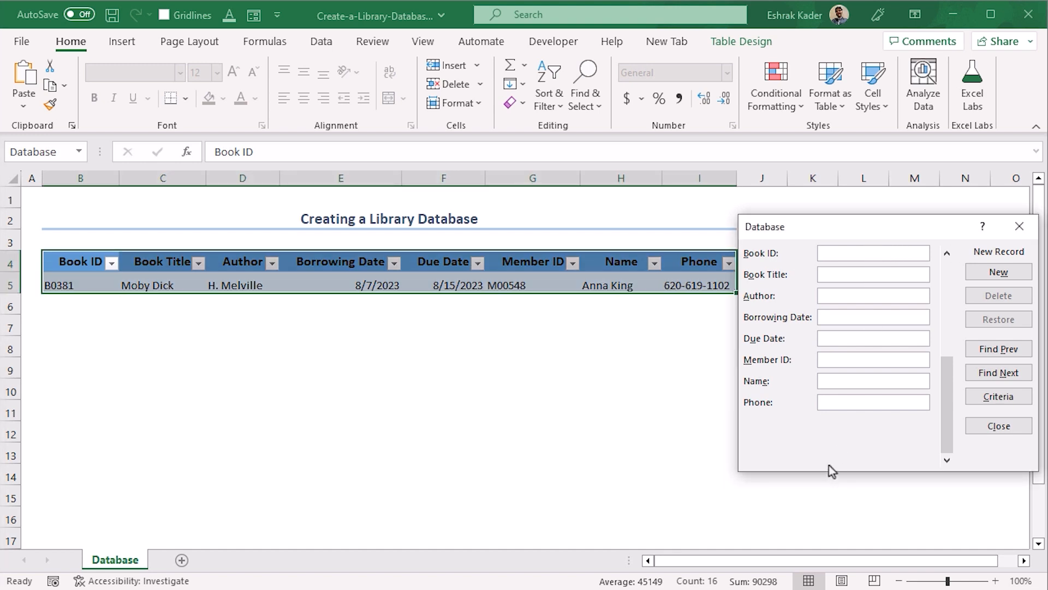
key(ctrl+v)
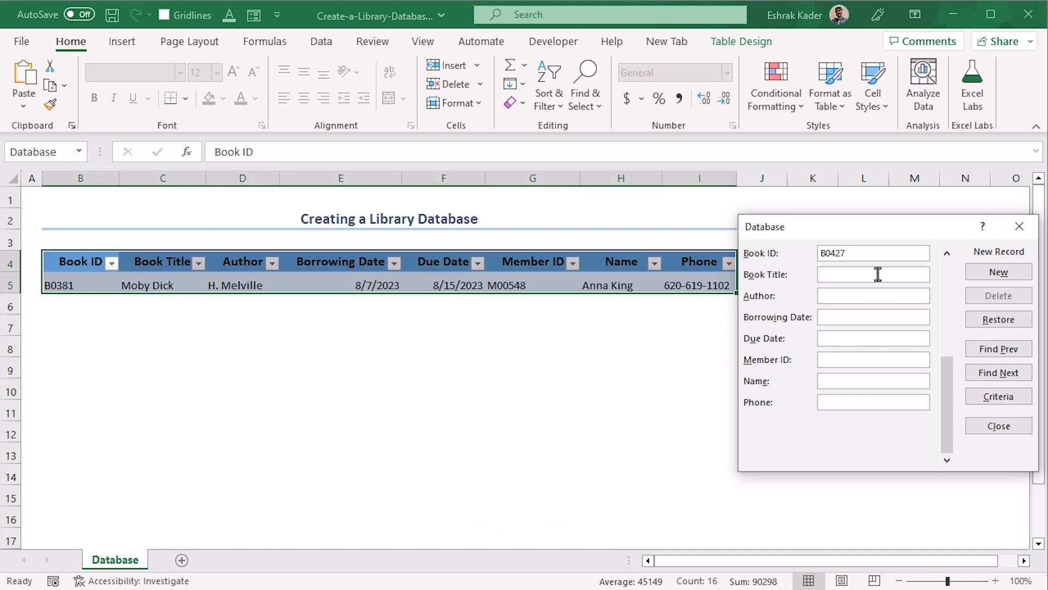
text(The Alchemist)
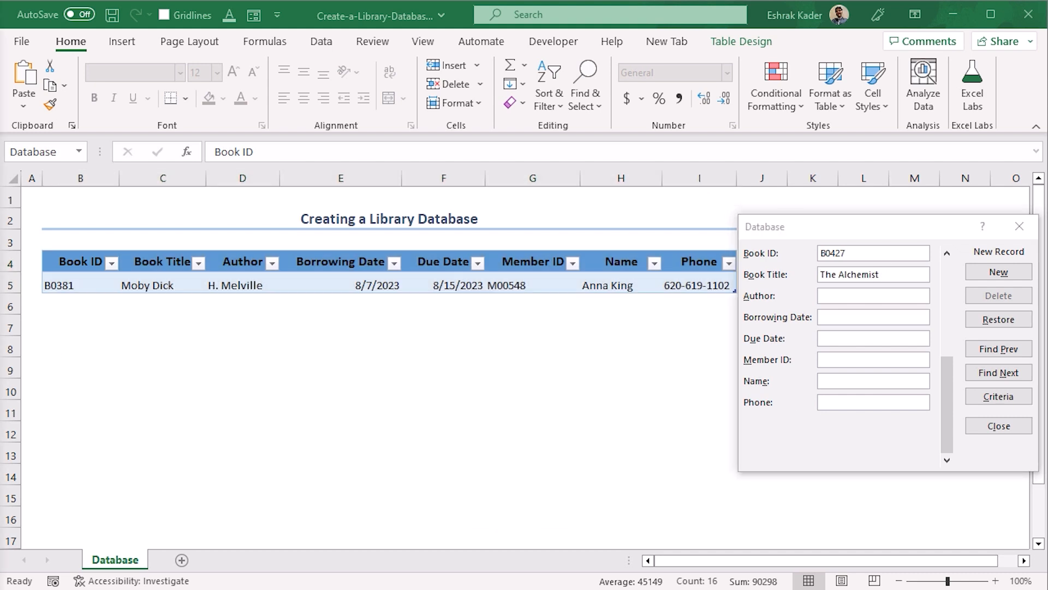
text(Paulo Coelho)
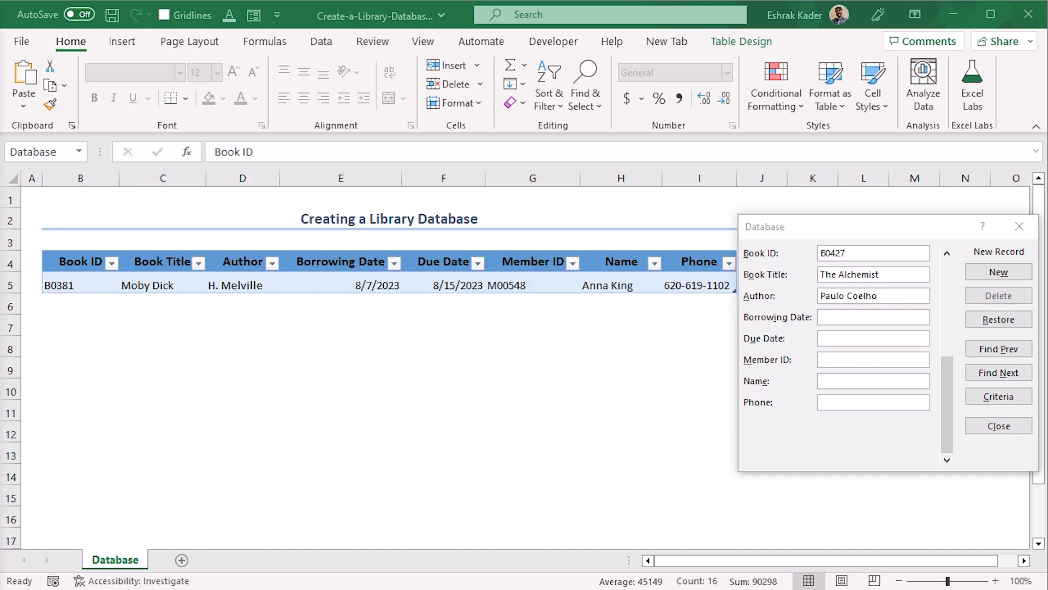
text(8/7/2023)
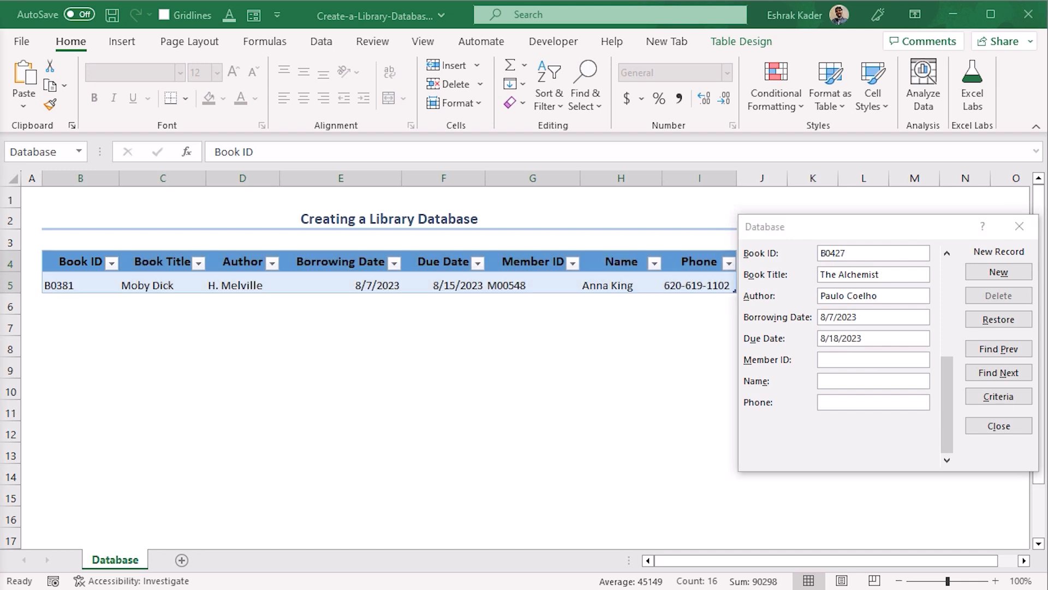
text(M00577)
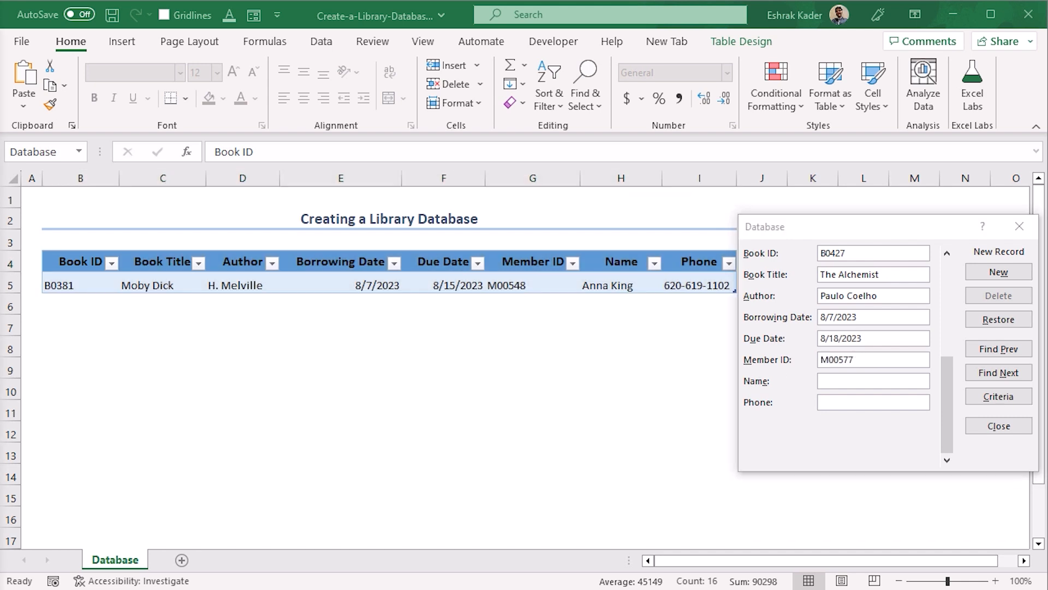
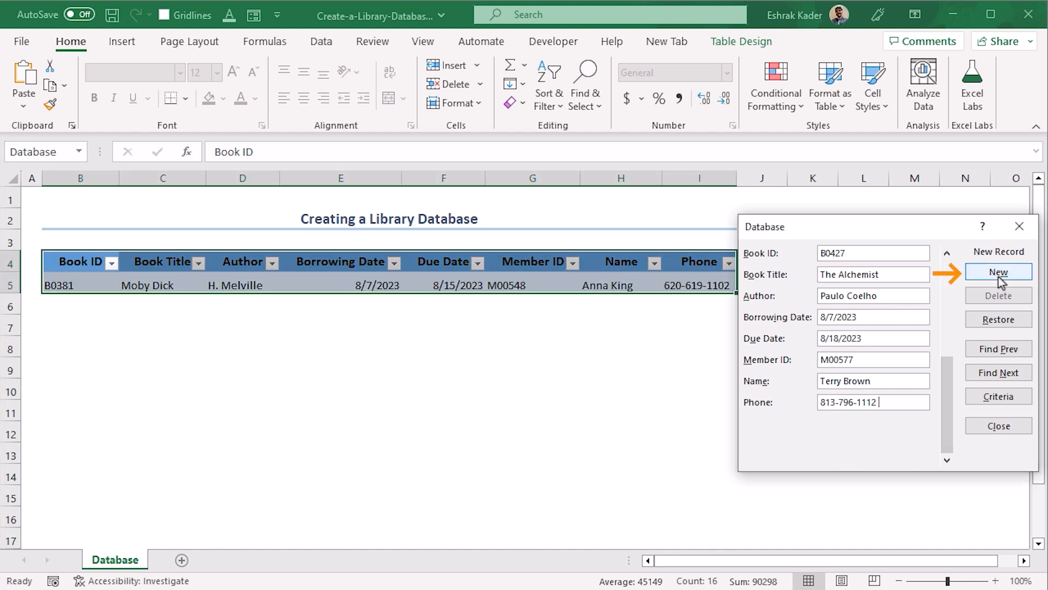
- Commit the Alchemist record and start B0564, War and Peace, Leo Tolstoy, borrowed 8/8/2023
click(999, 272)
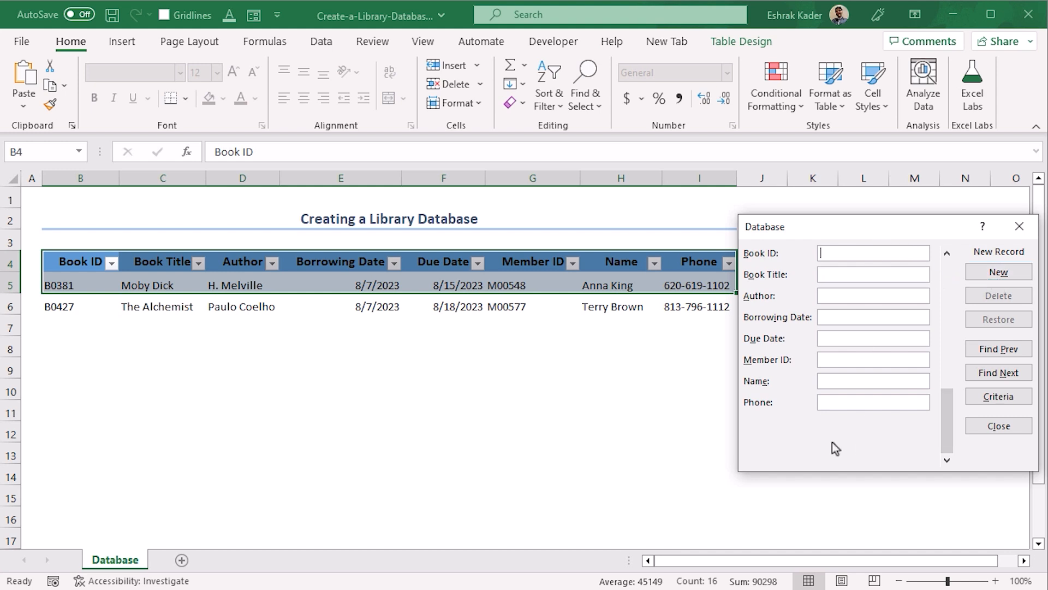
mouse_move(617, 363)
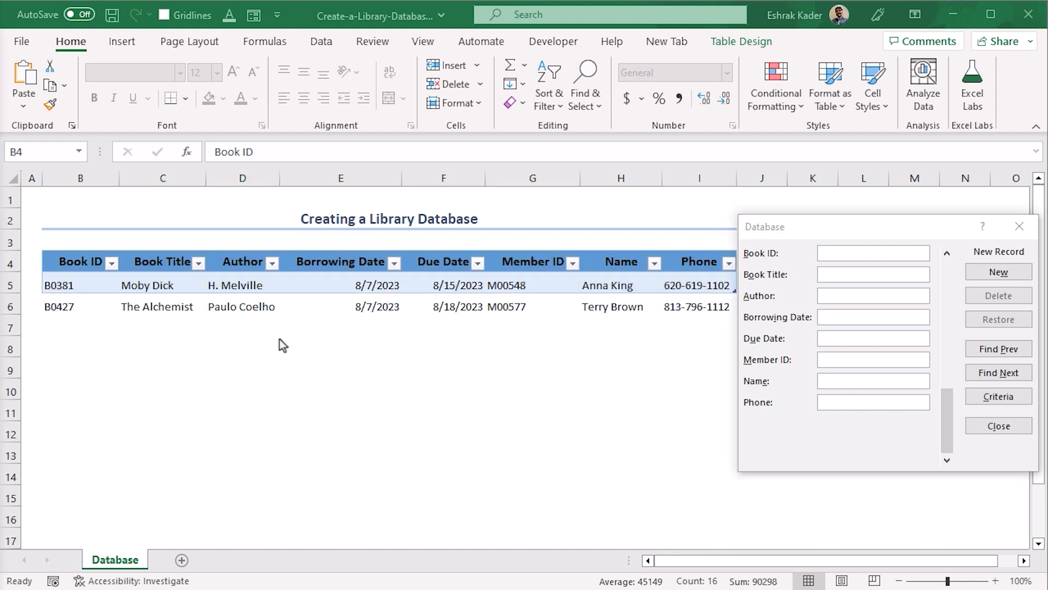
text(B0564)
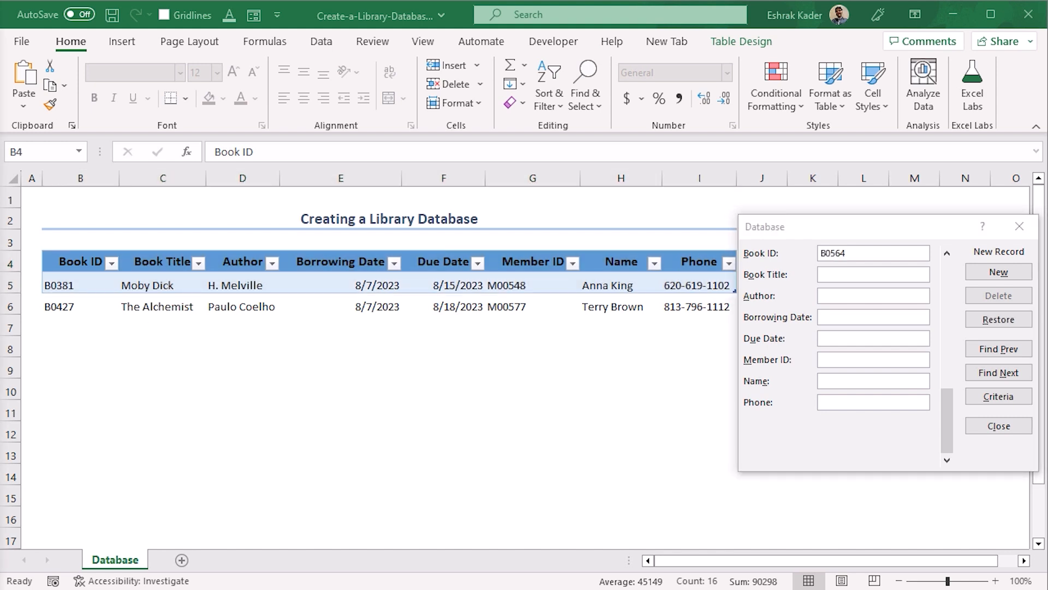
text(War and Peace)
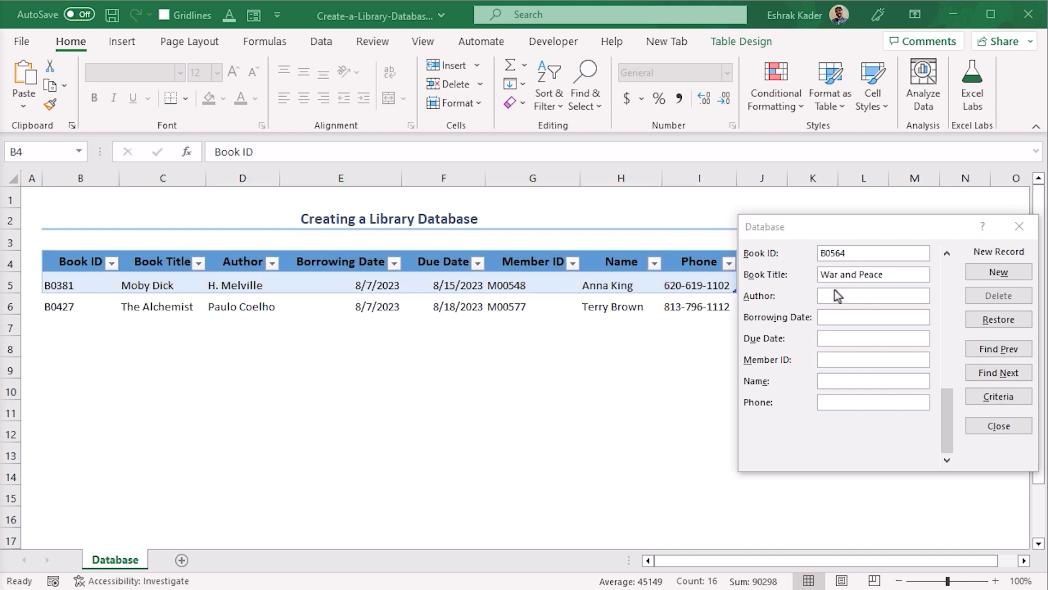
text(Leo Tolstoy)
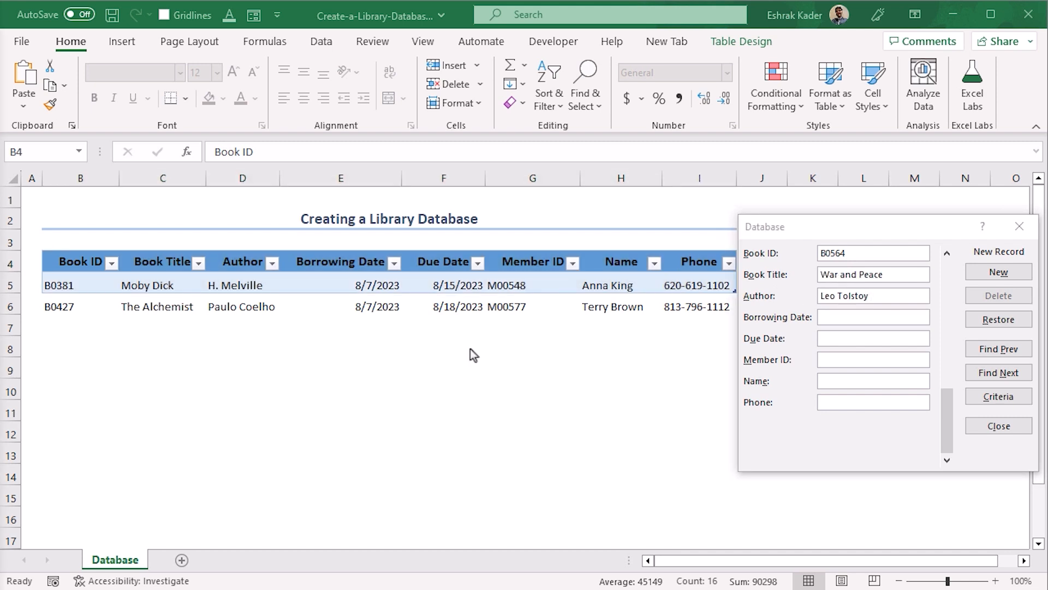
text(8/8/2023)
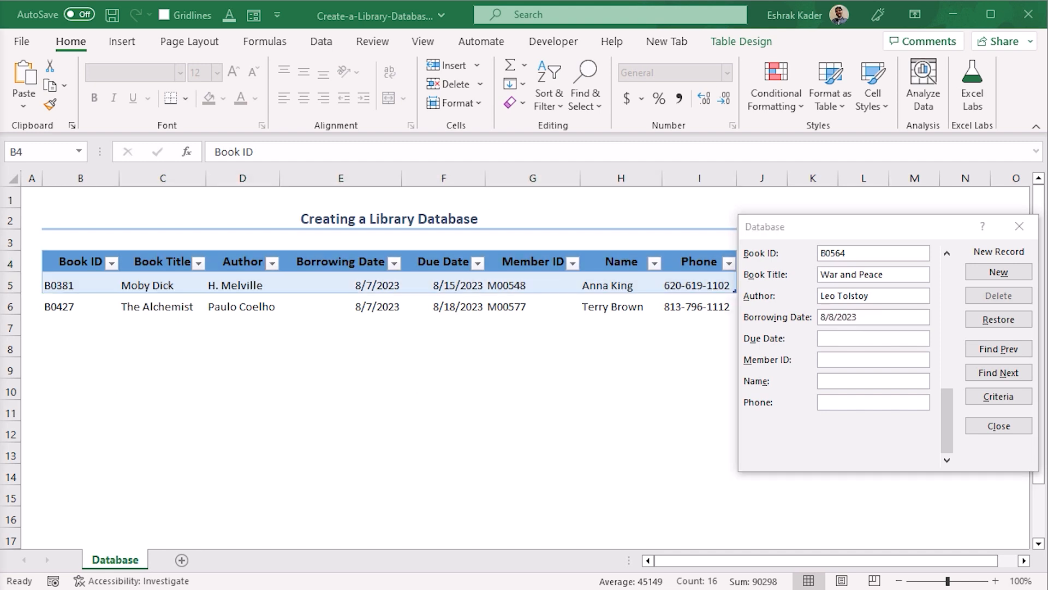
text(8/16/2023)
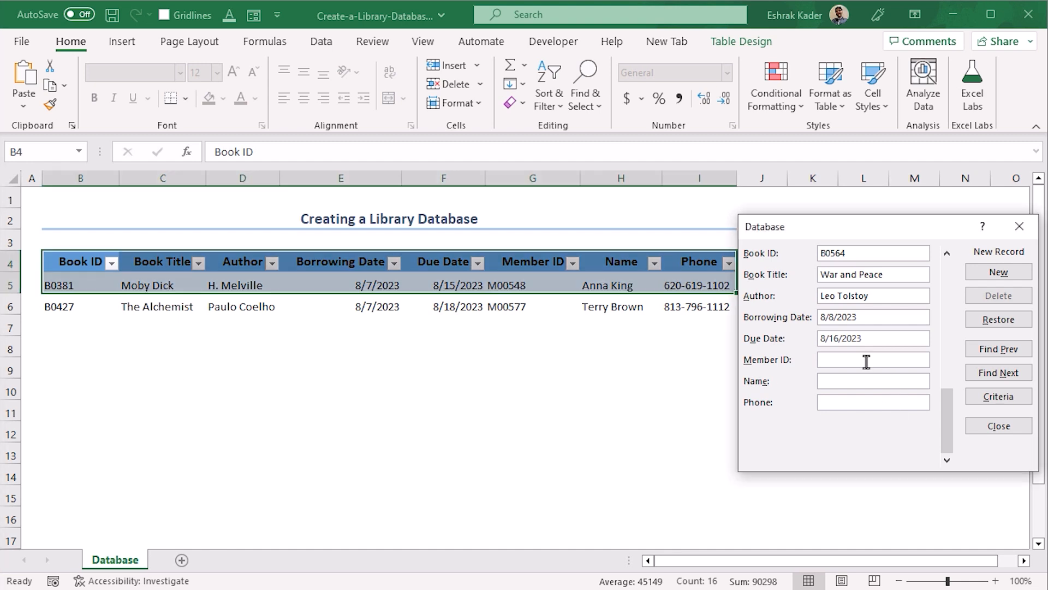
text(M0798)
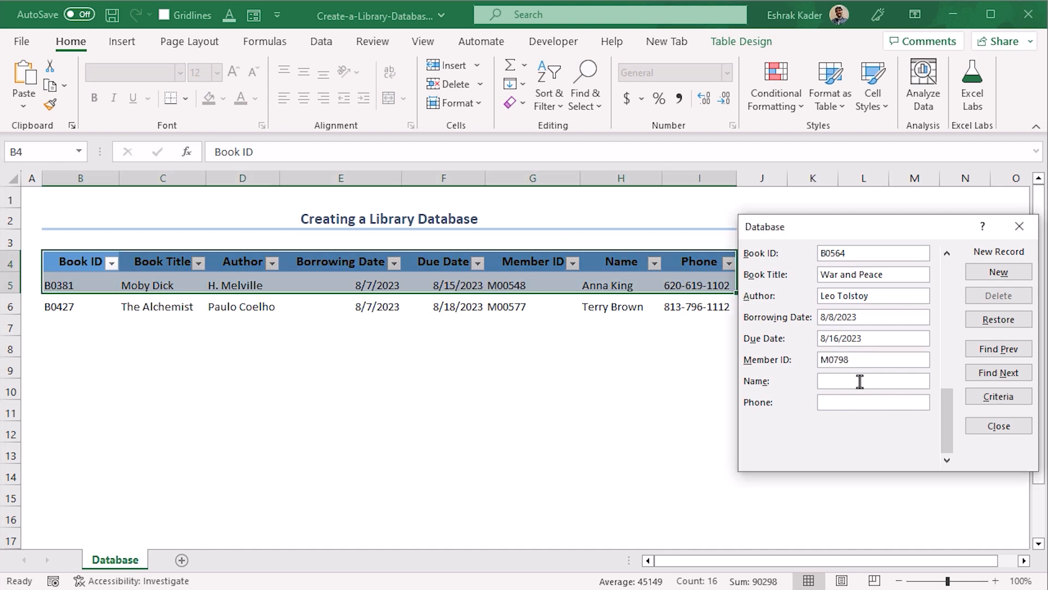
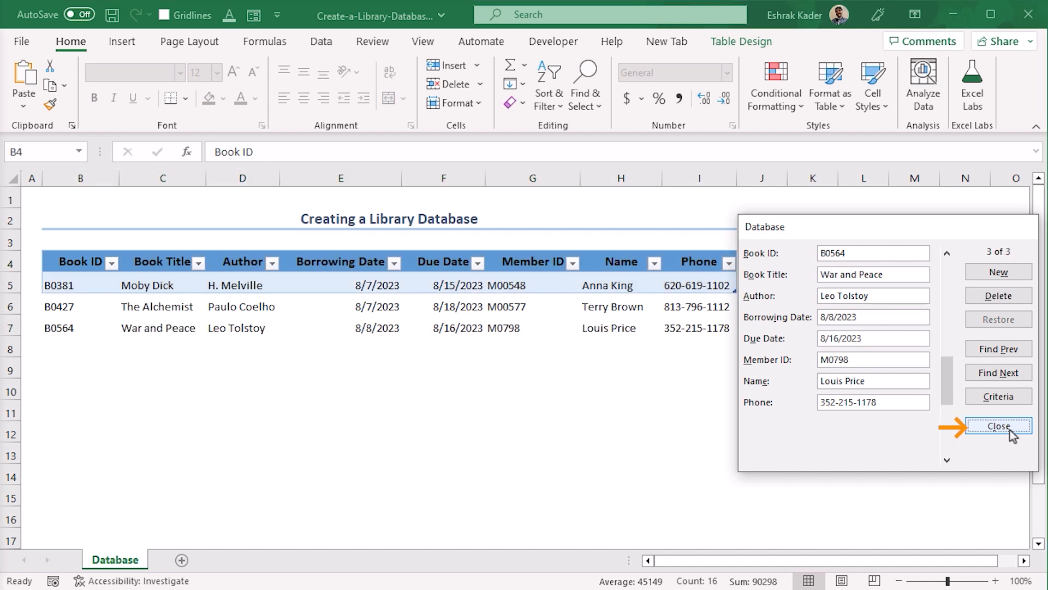
- Close the form and resize the loan table to $B$4:$I$7
click(998, 426)
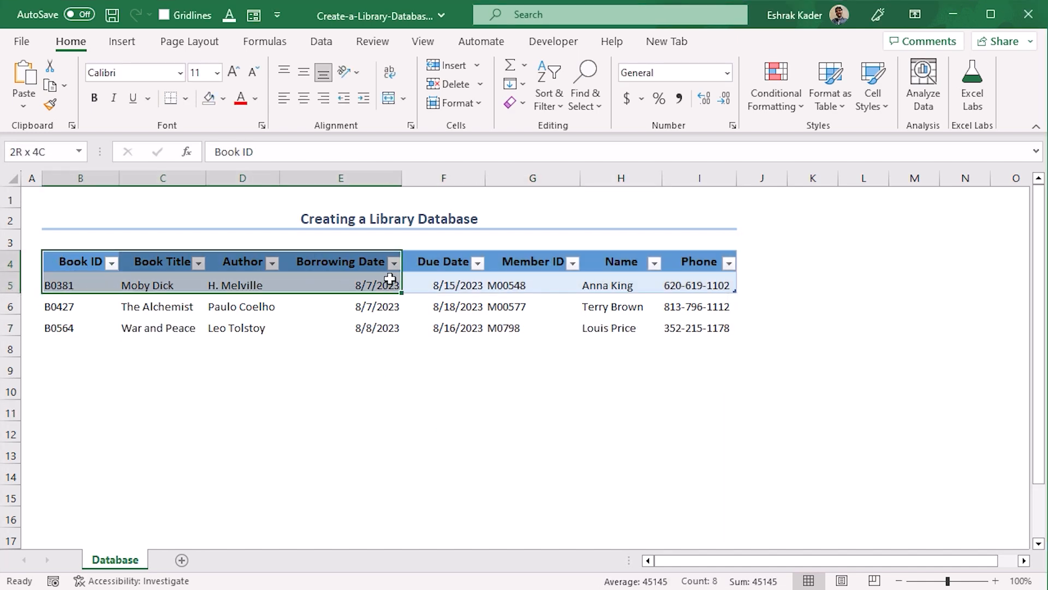
click(739, 40)
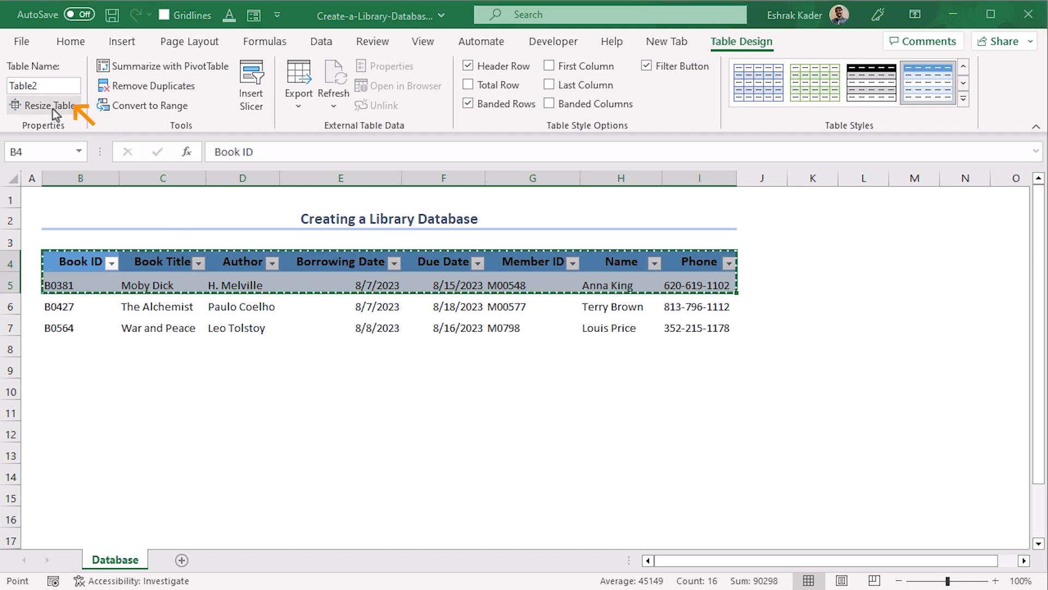
click(48, 105)
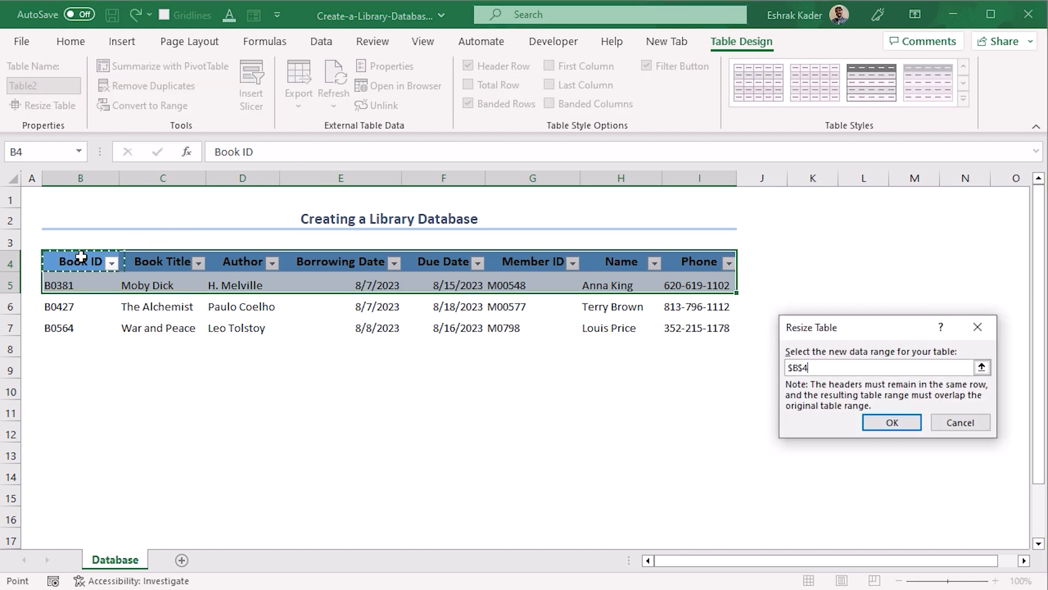
drag(80, 261, 699, 328)
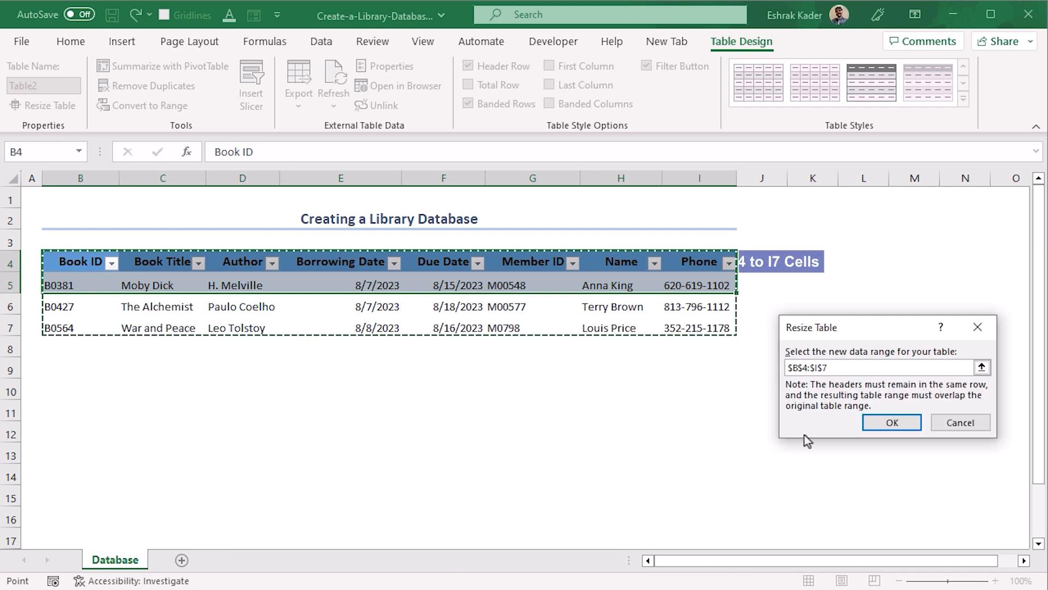
click(891, 422)
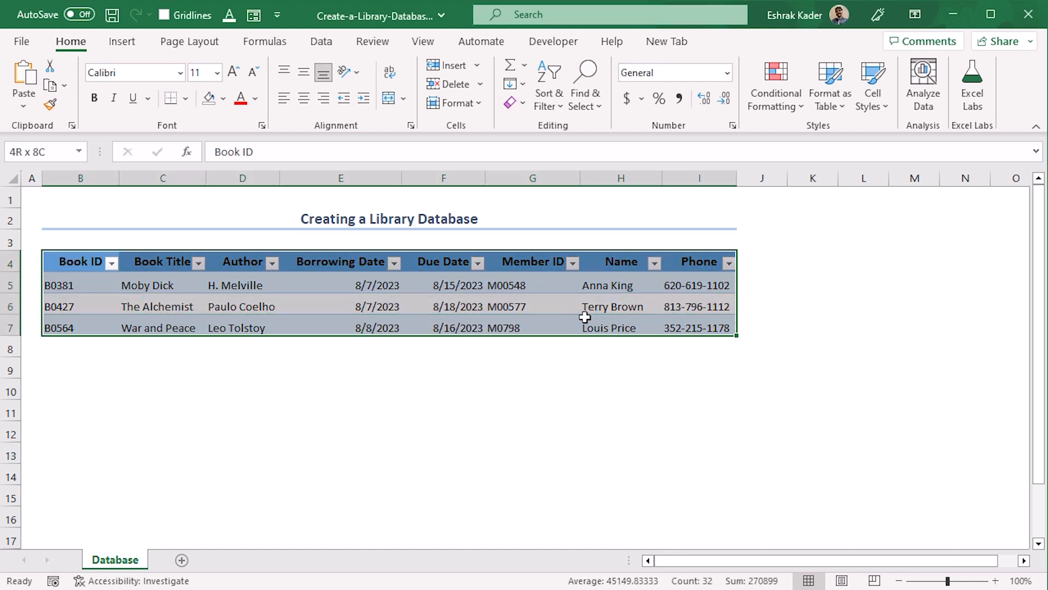
- Apply All Borders to B4:I7 and a light green fill to the header row
click(80, 261)
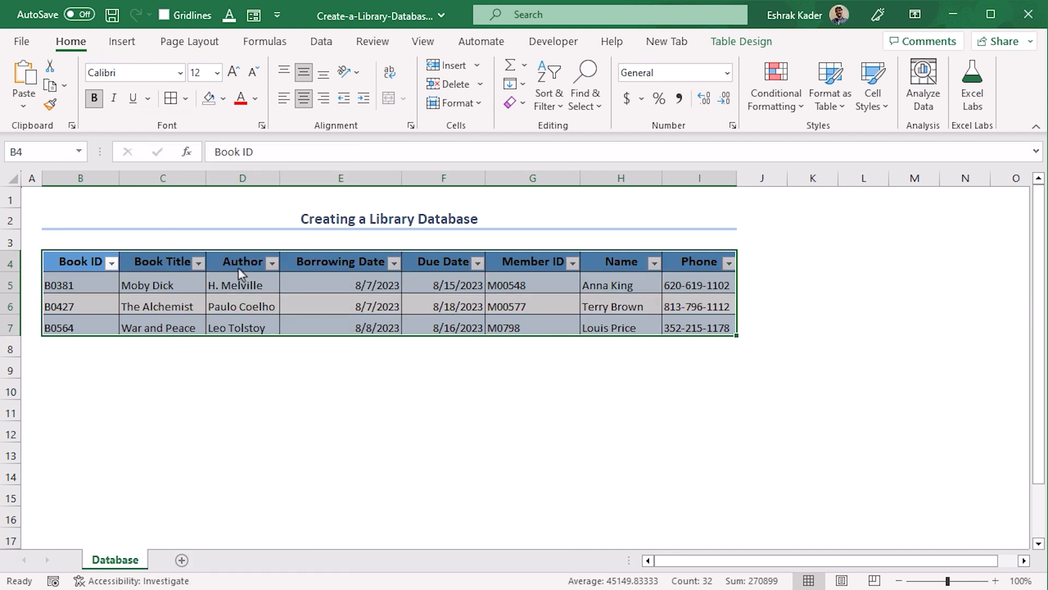
click(80, 261)
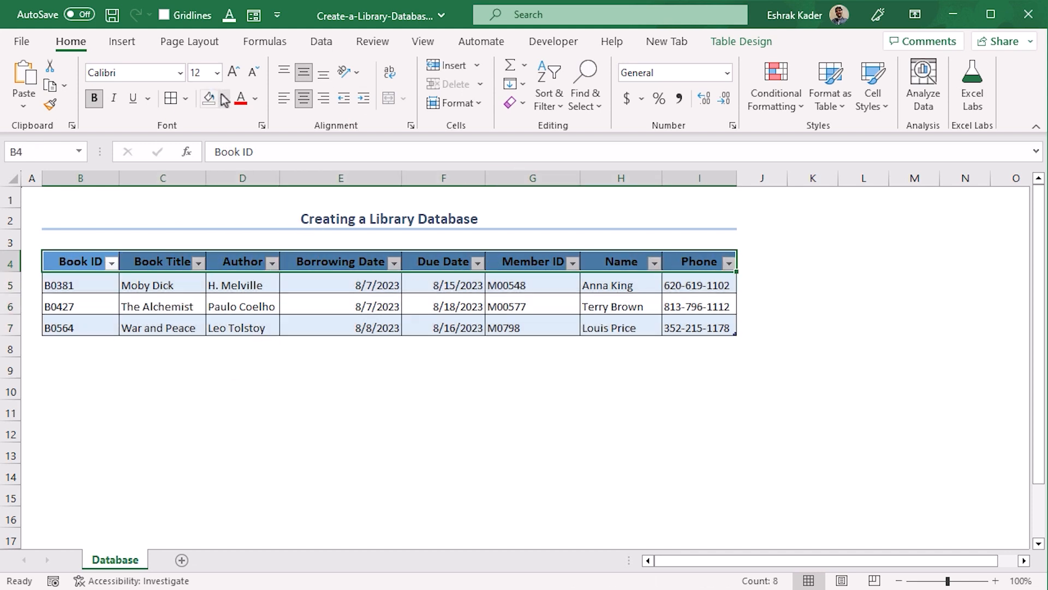
click(226, 98)
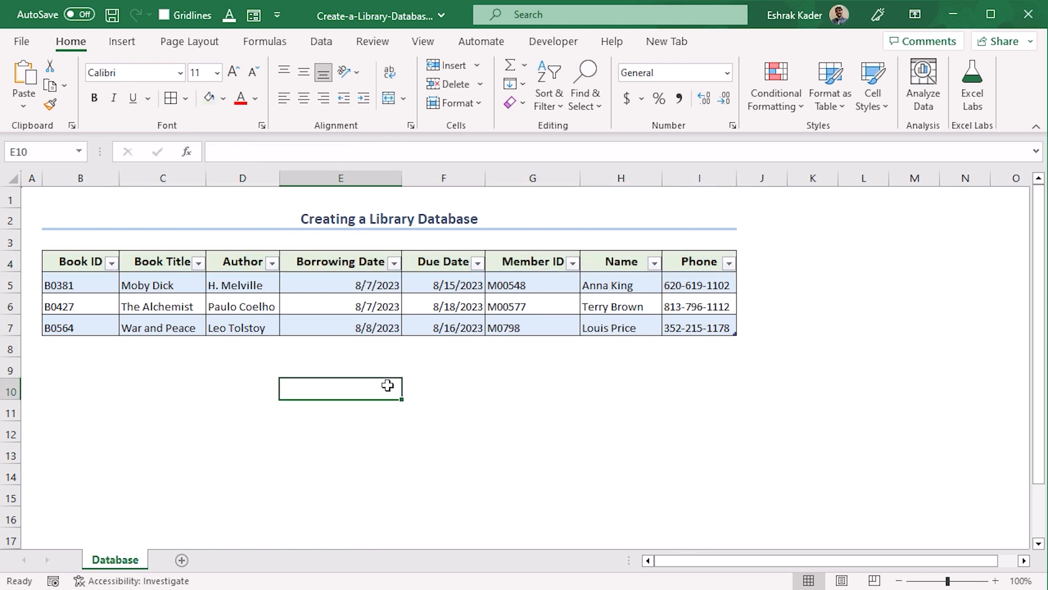
mouse_move(567, 440)
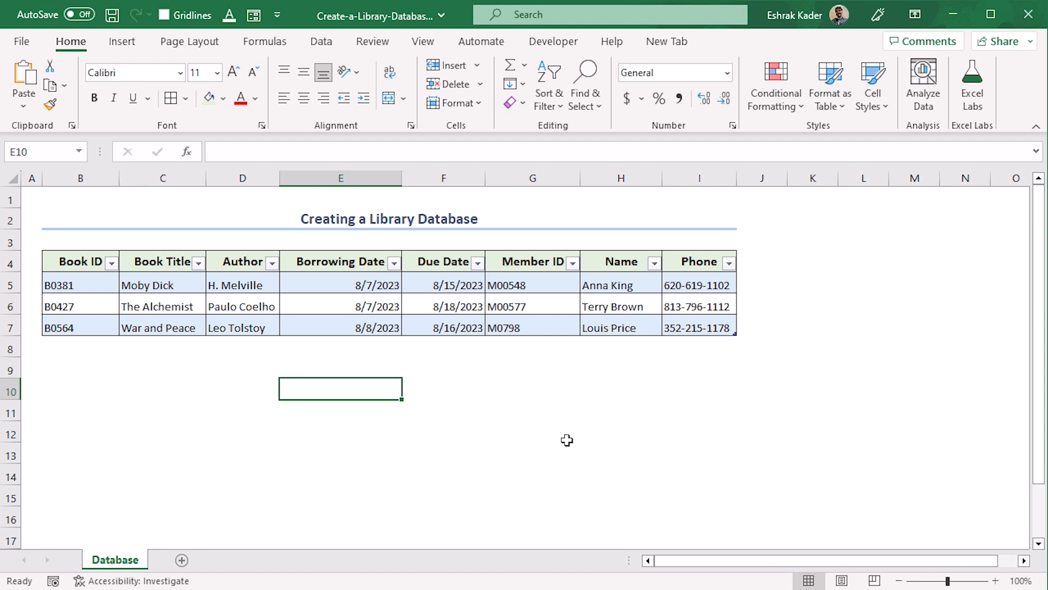
mouse_move(436, 423)
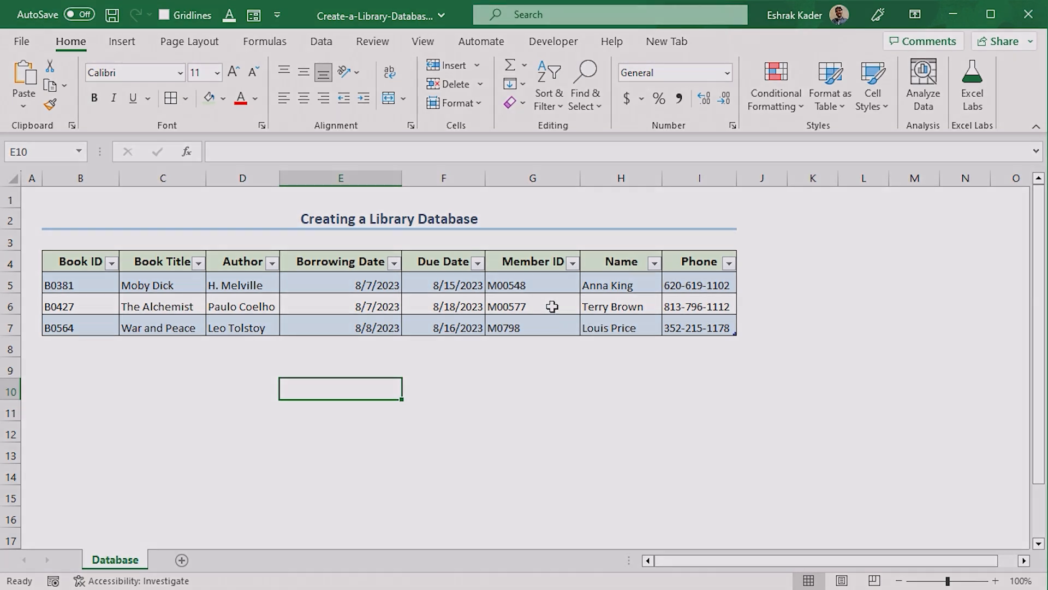
click(533, 306)
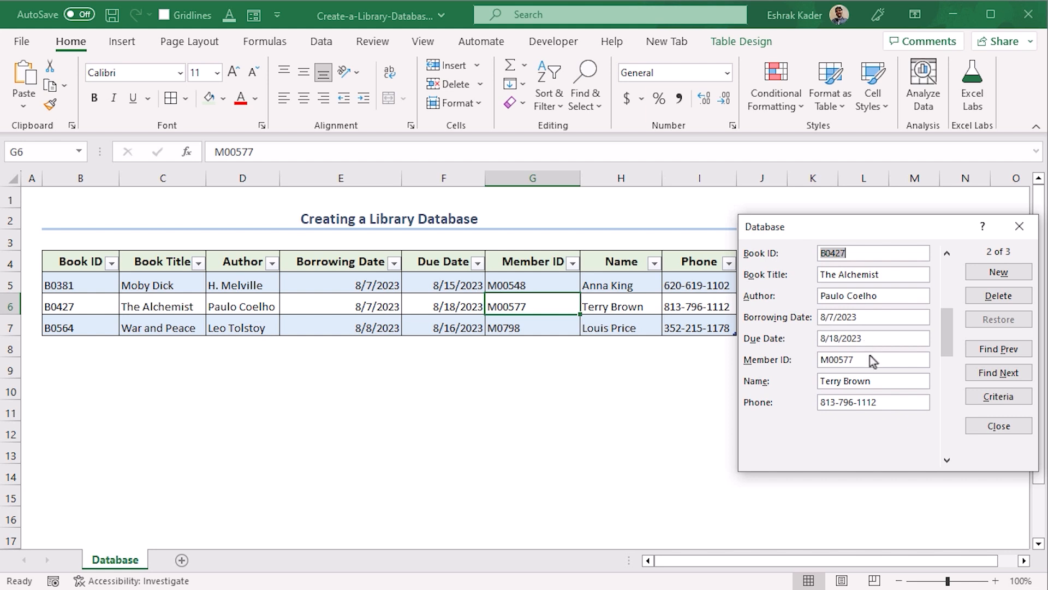
click(869, 360)
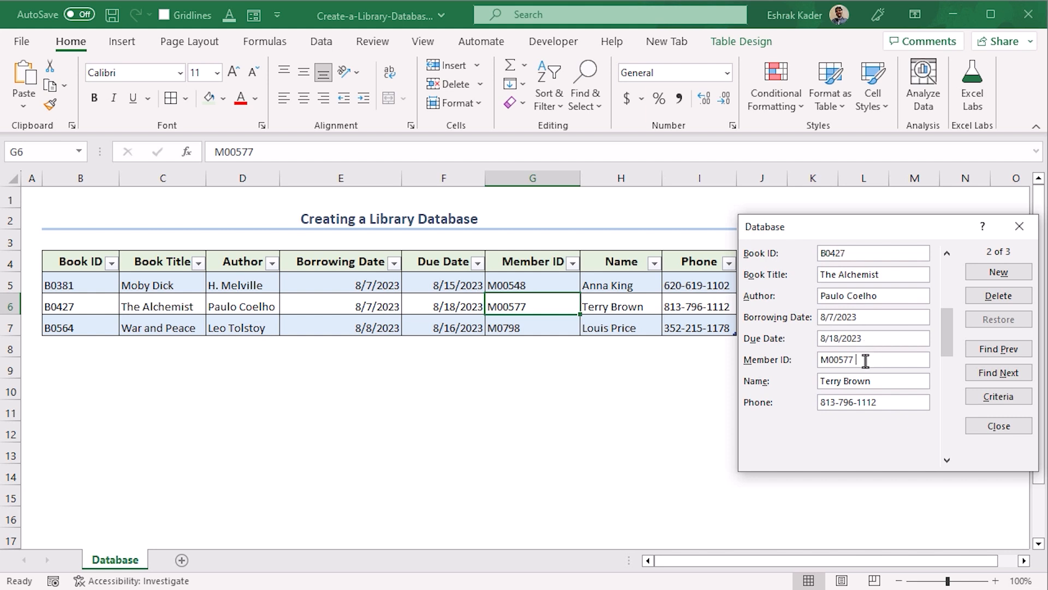
key(Backspace)
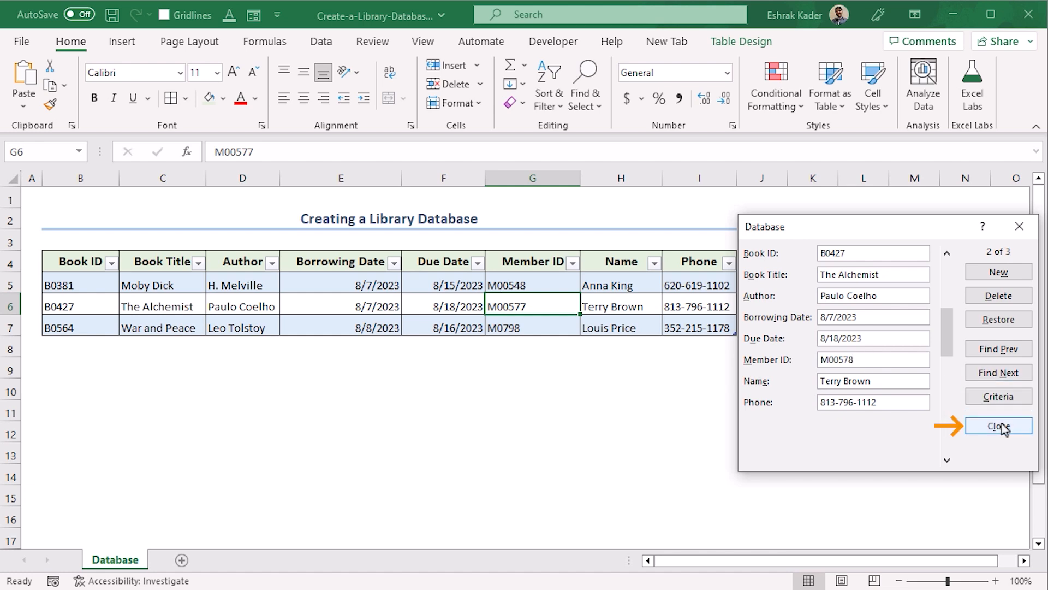
click(997, 426)
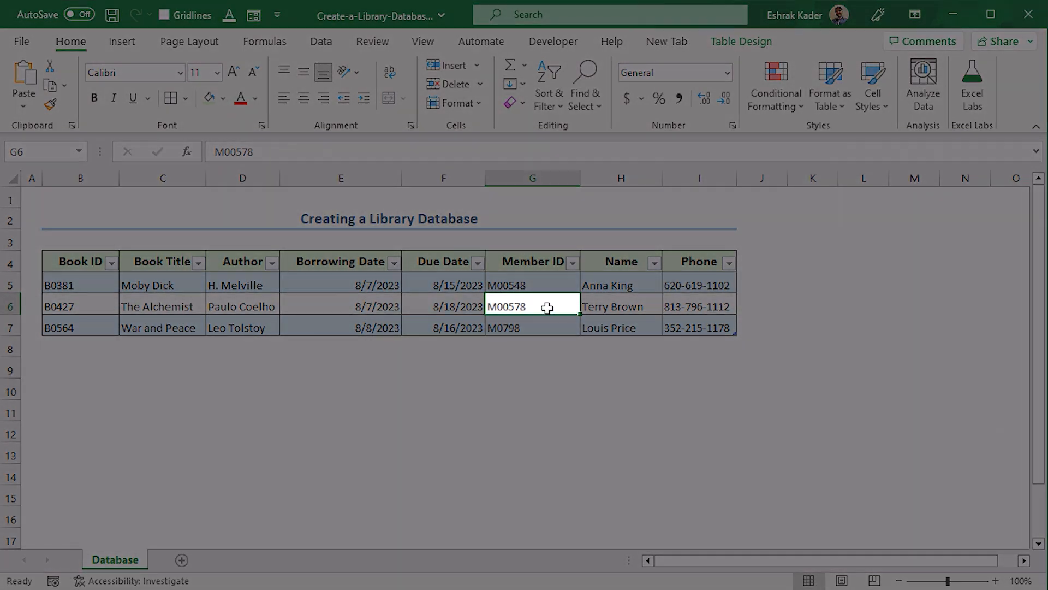
click(621, 452)
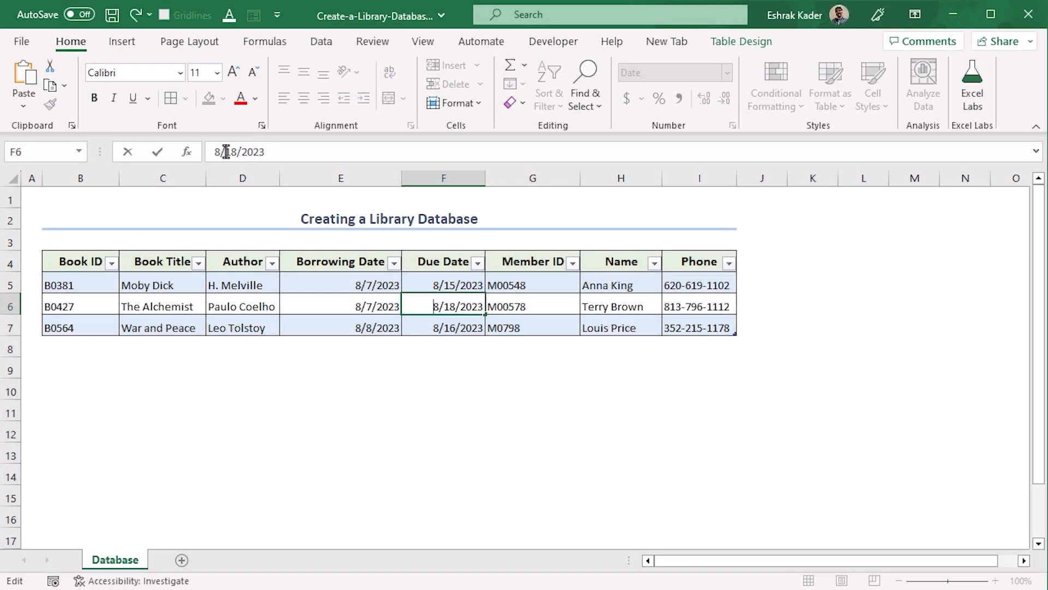
text(8/2/2023)
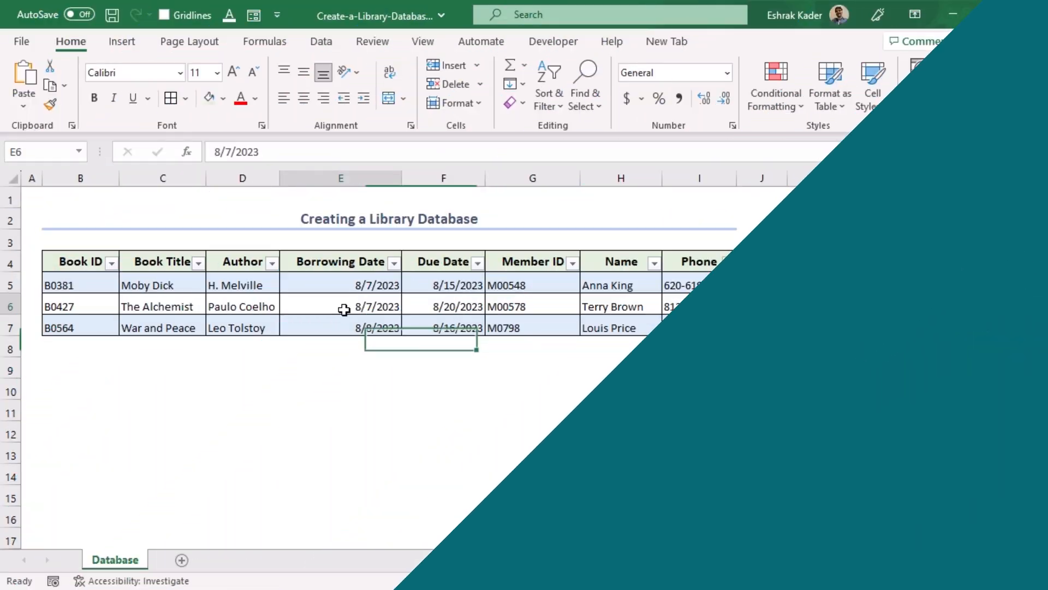
click(253, 14)
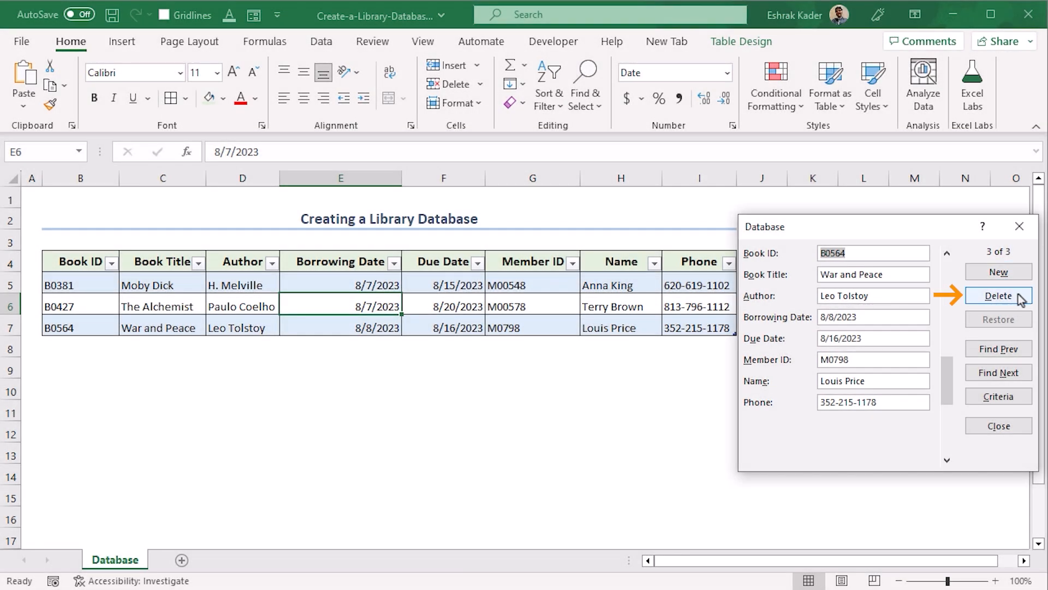
click(999, 296)
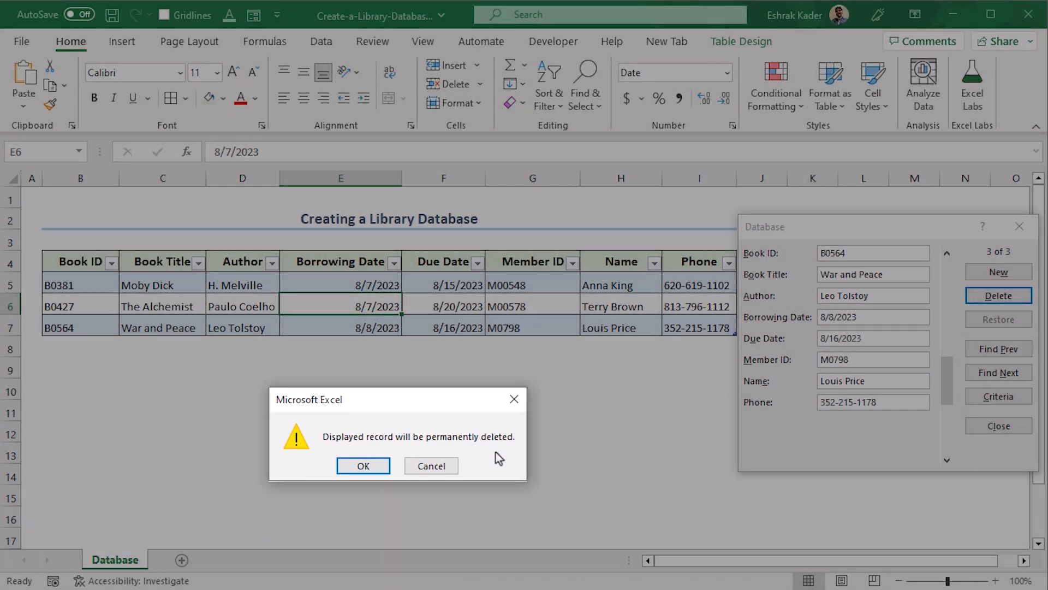
click(363, 465)
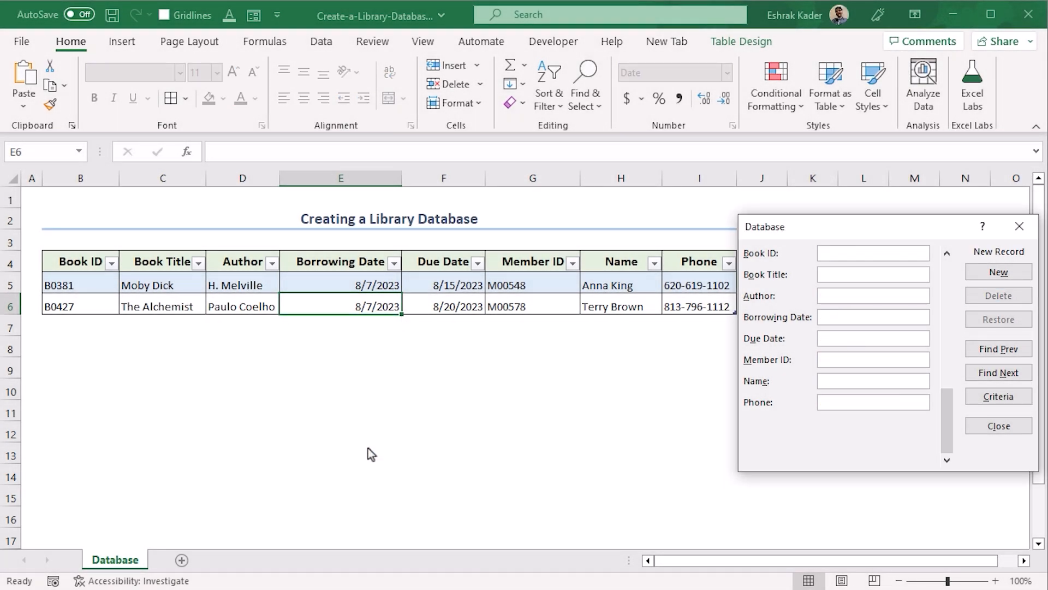
mouse_move(573, 415)
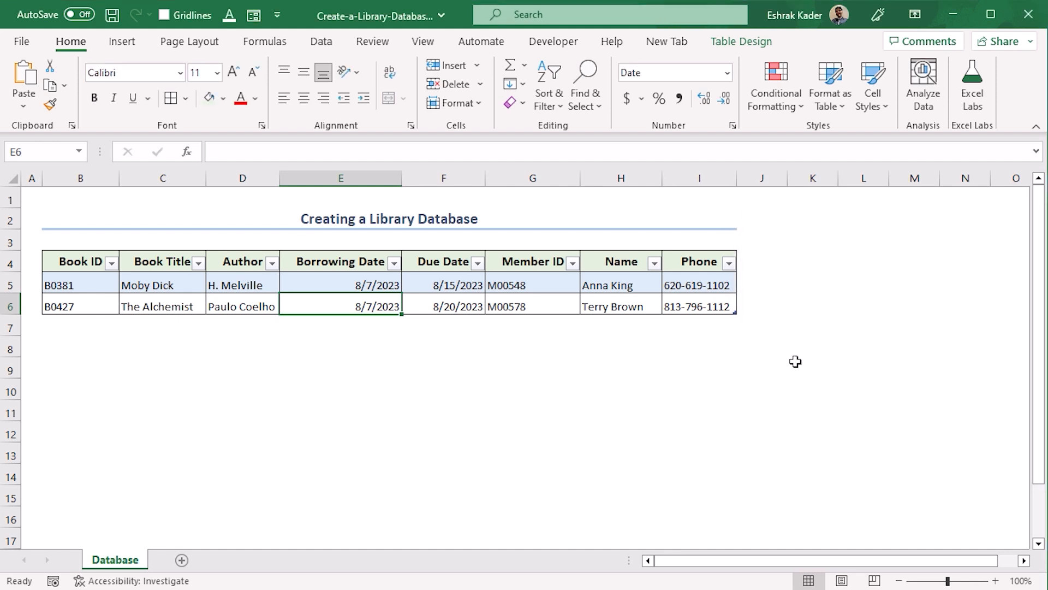
key(ctrl+z)
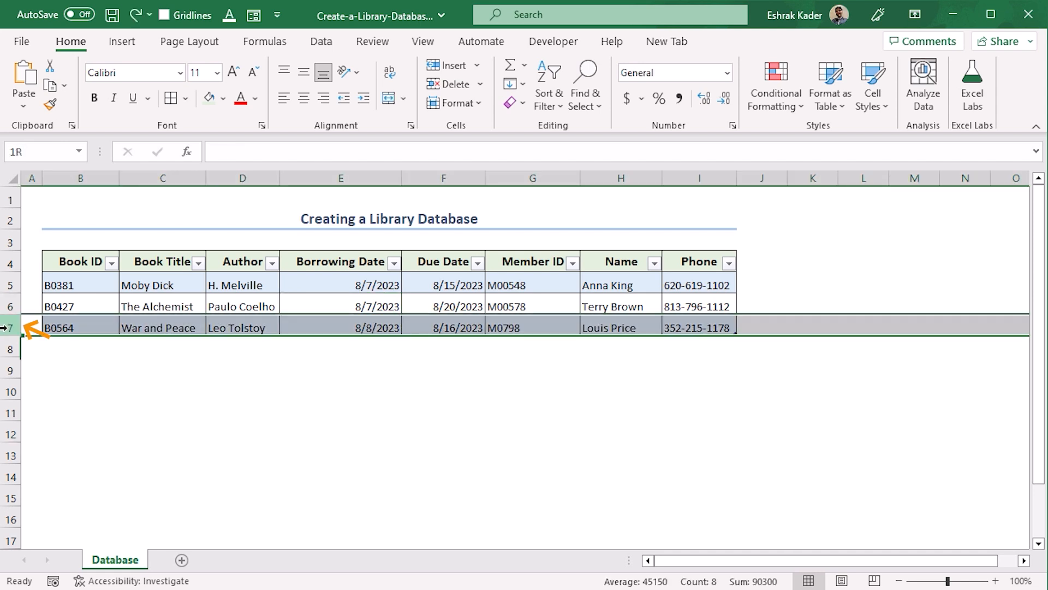
- Delete row 7 to remove the War and Peace loan record from the table
right_click(9, 326)
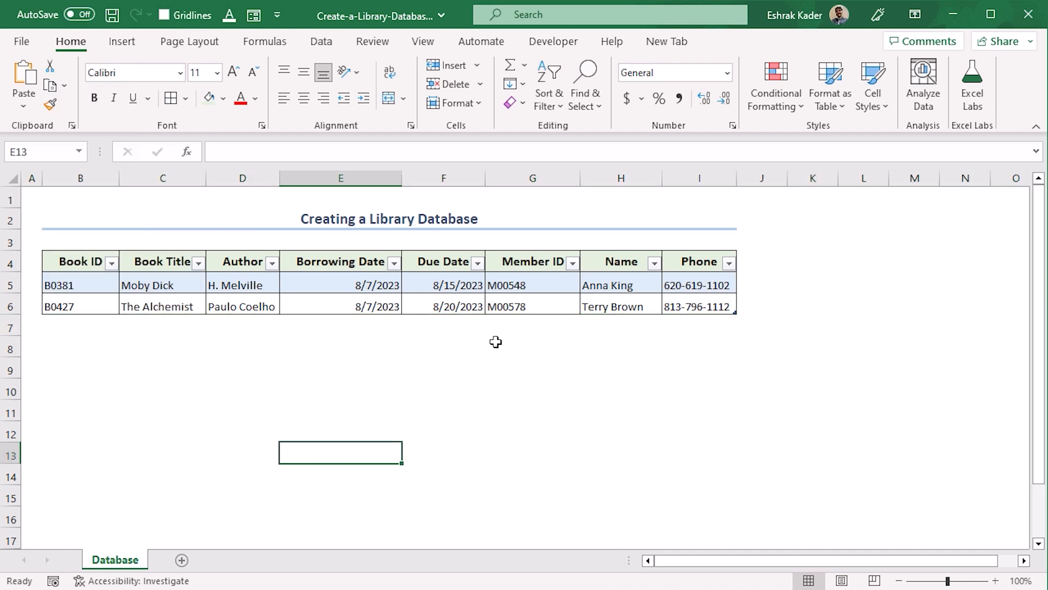
mouse_move(752, 344)
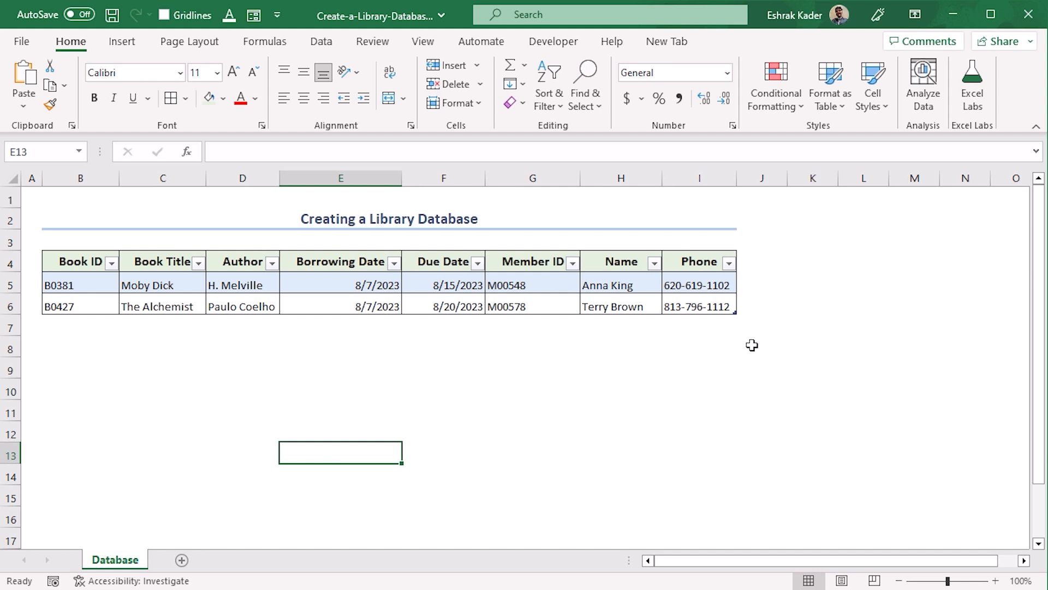
mouse_move(652, 339)
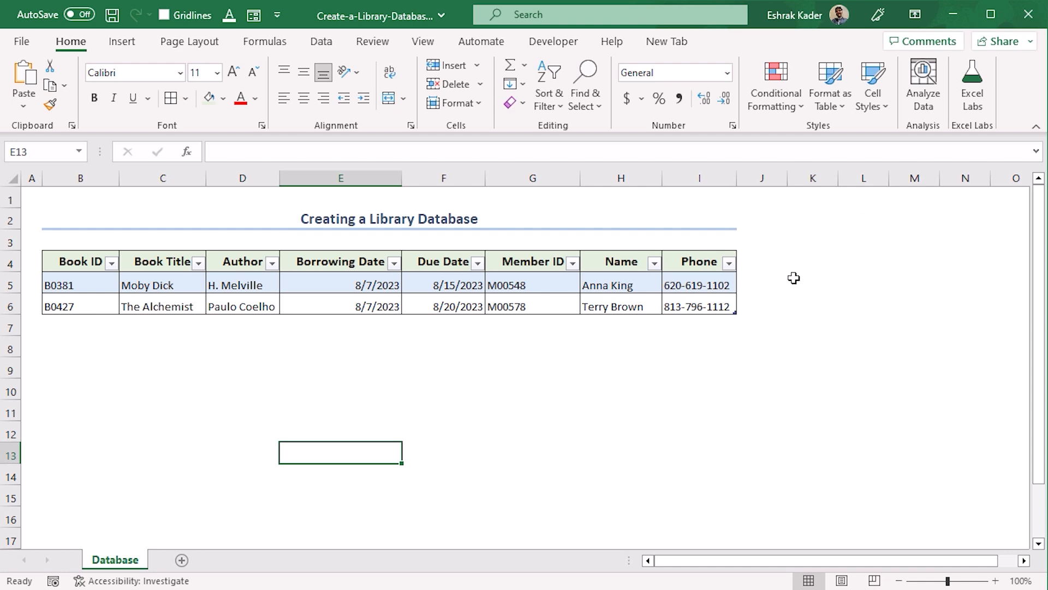
mouse_move(894, 378)
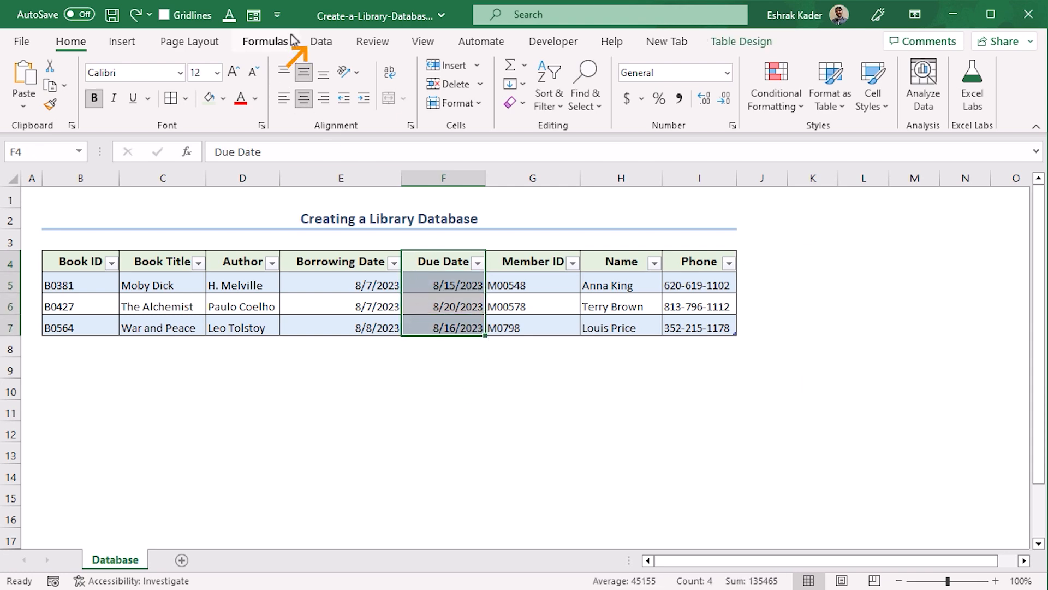
- Validate Due Date cells F4:F7 to allow only dates between 1/1/1990 and 8/25/2023
click(321, 42)
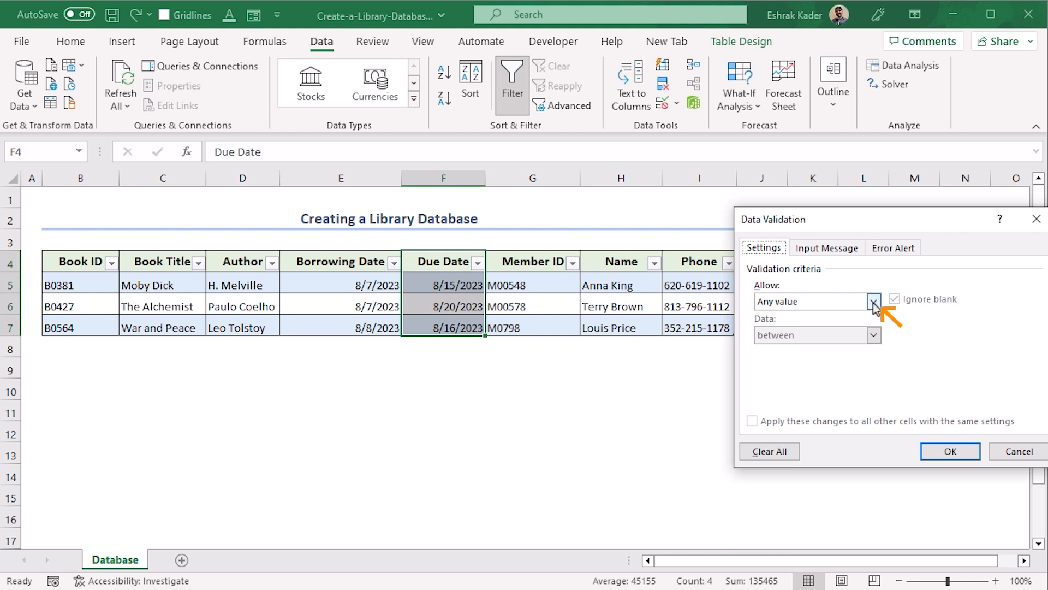
click(873, 301)
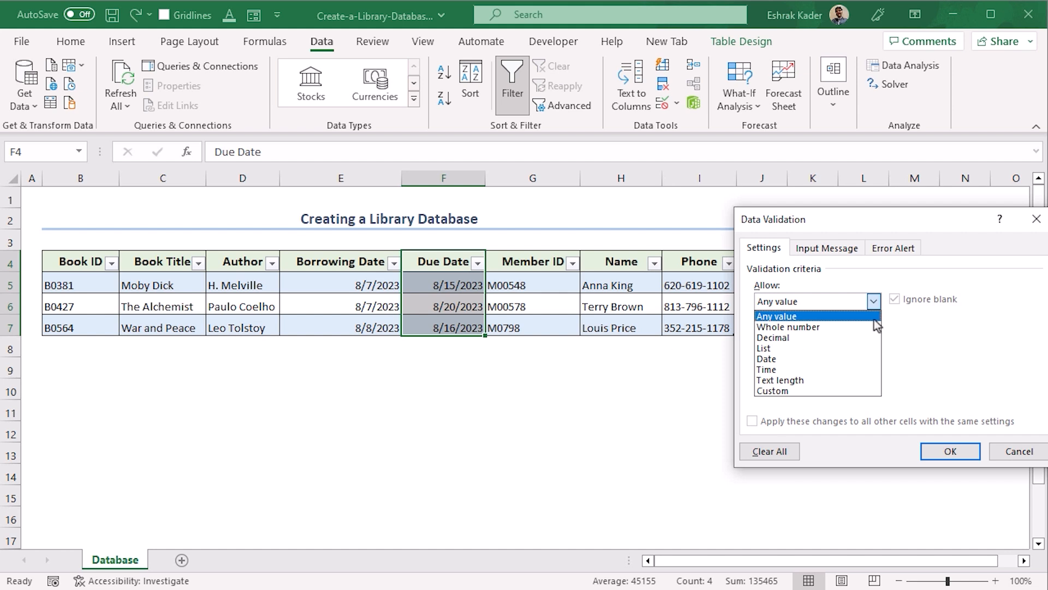
mouse_move(832, 348)
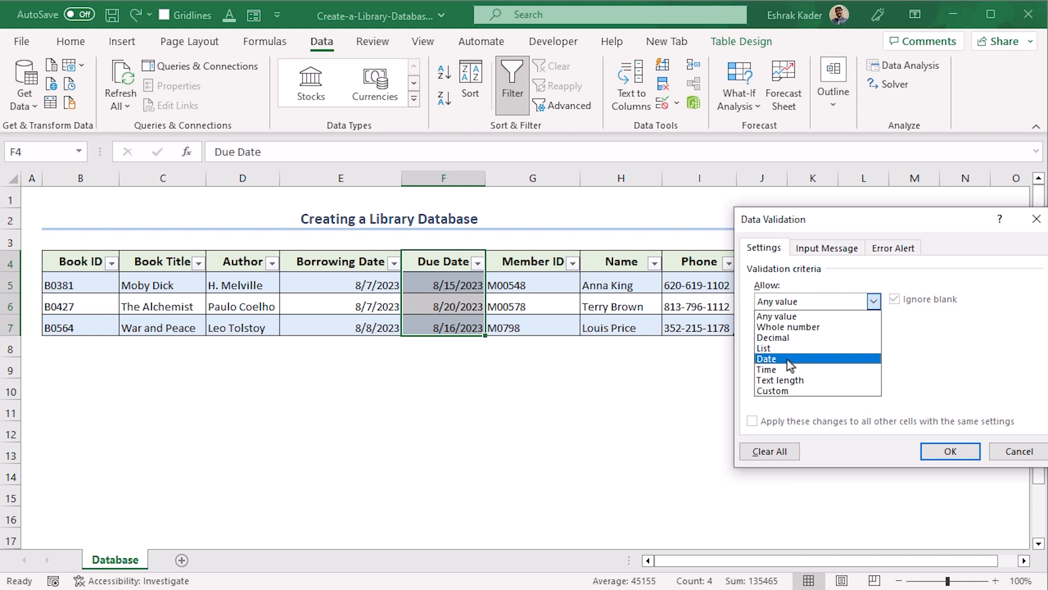
click(766, 360)
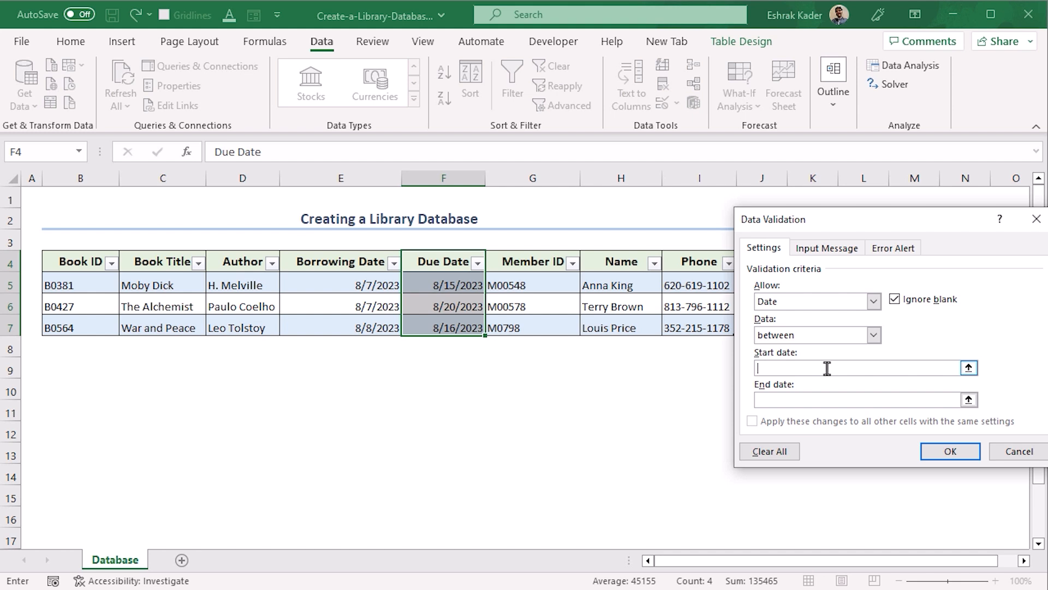
text(1)
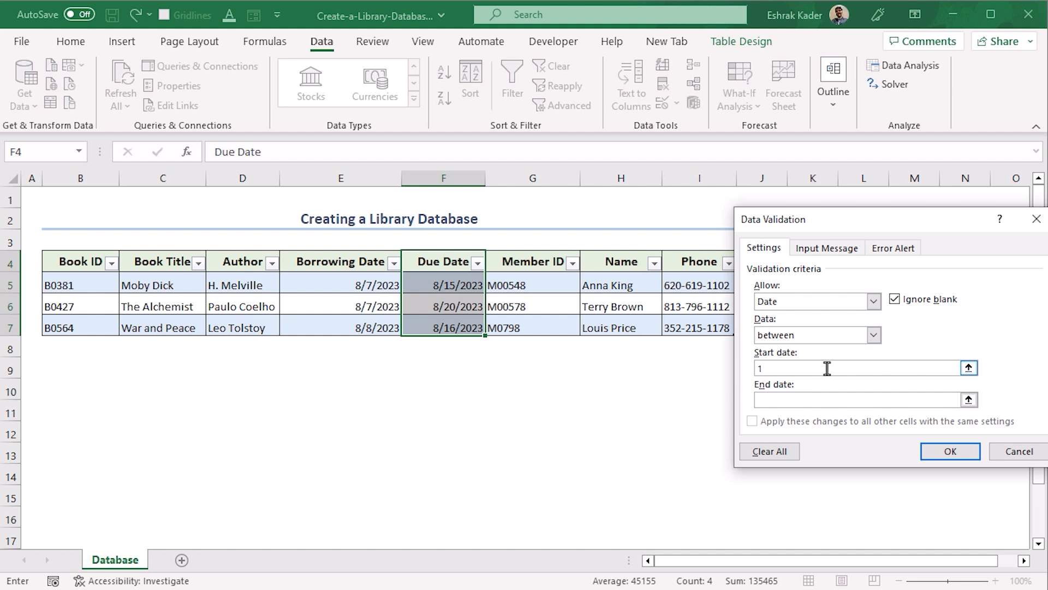
text(/1/1)
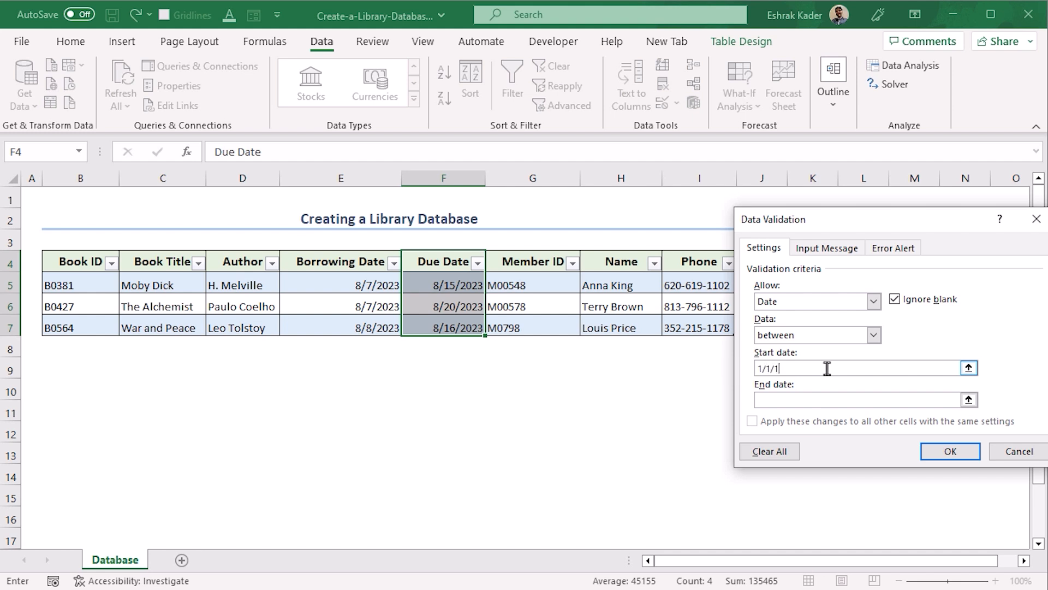
text(990)
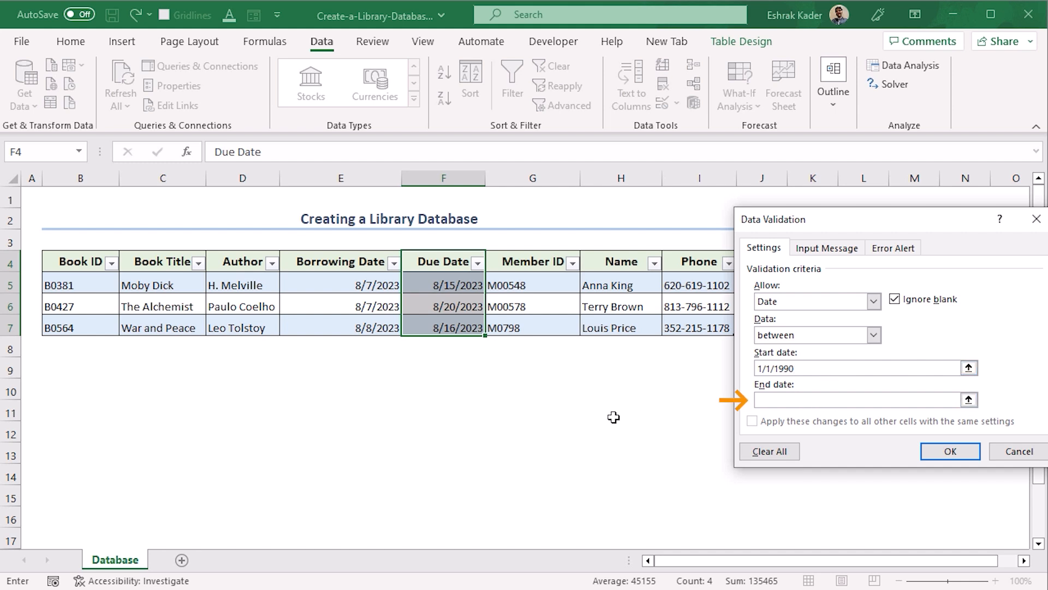
text(8/25/)
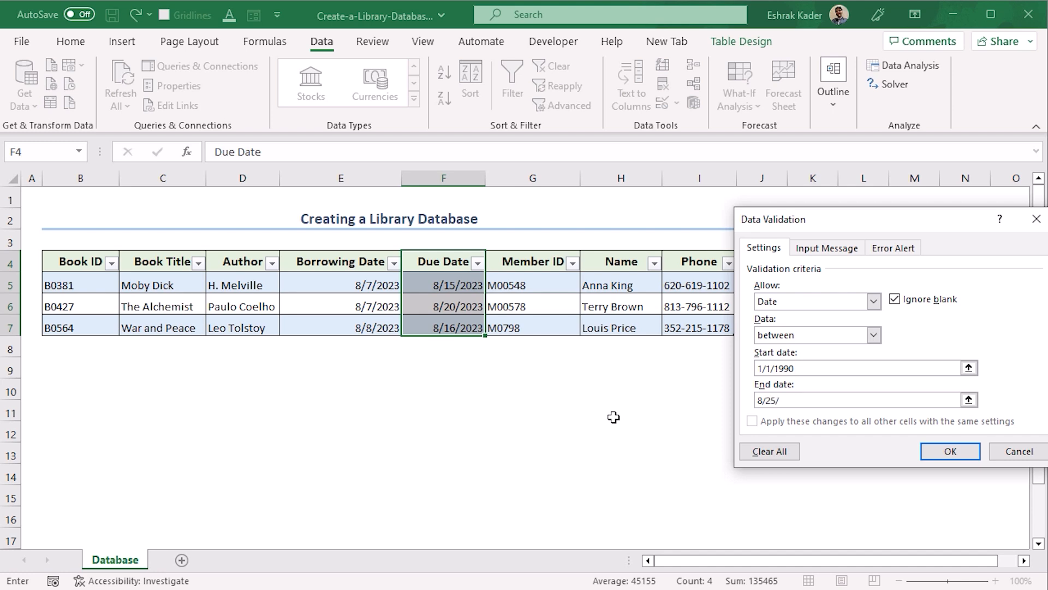
text(2023)
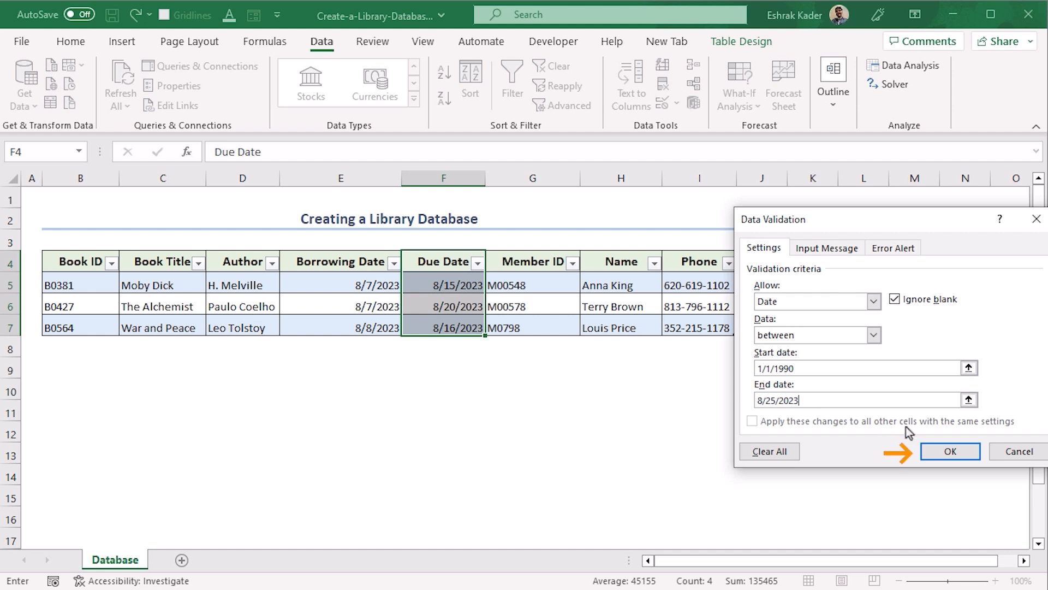
click(949, 451)
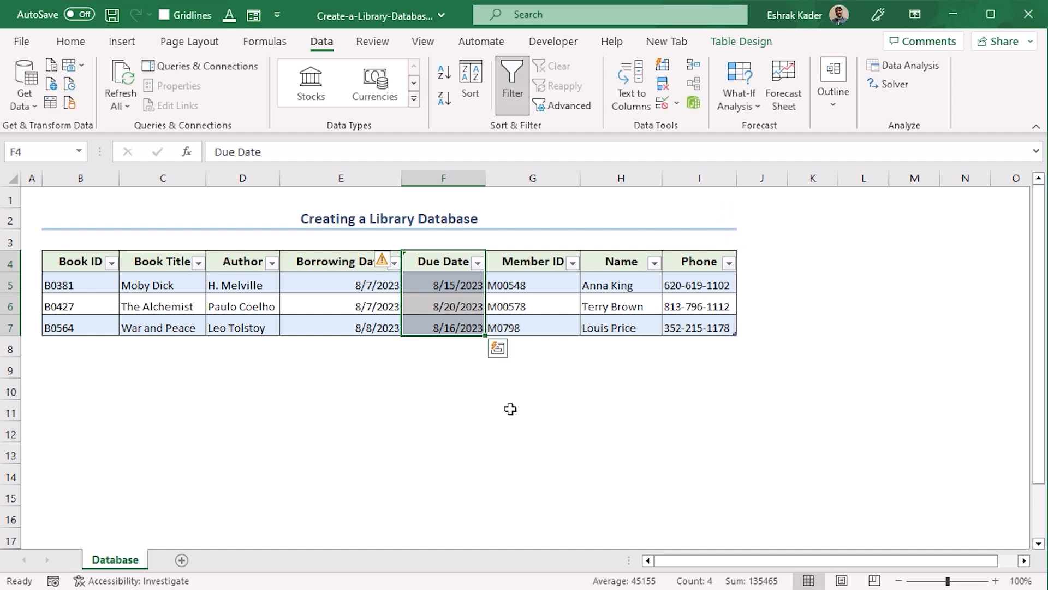
click(458, 326)
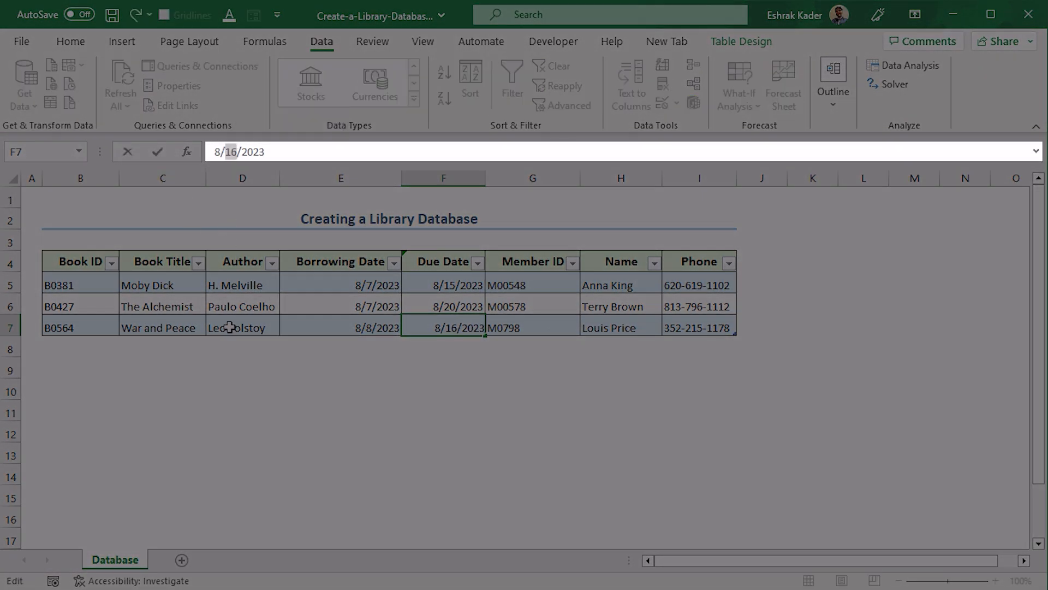
key(Enter)
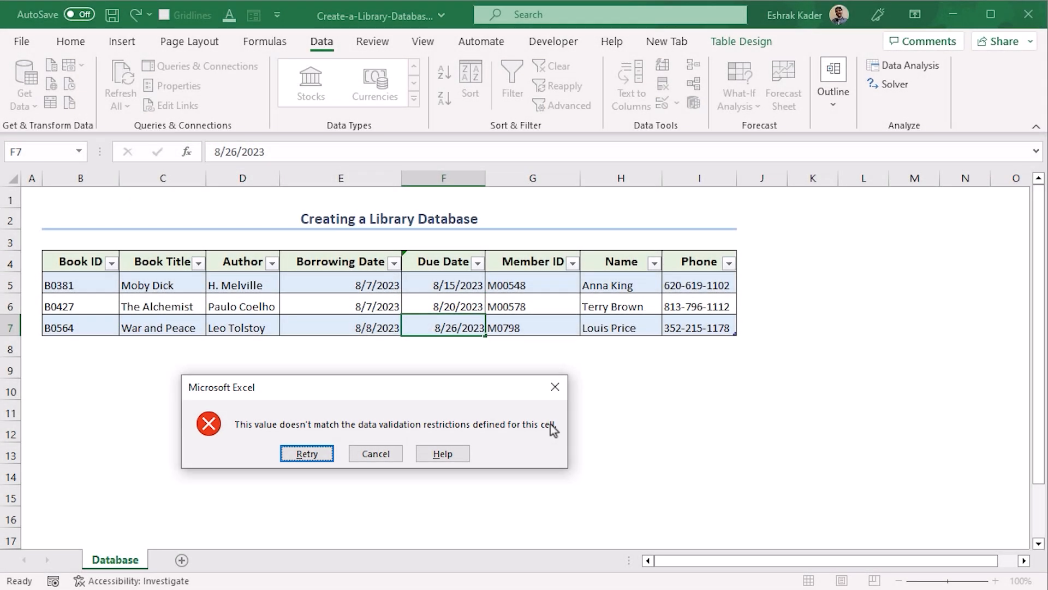
mouse_move(523, 447)
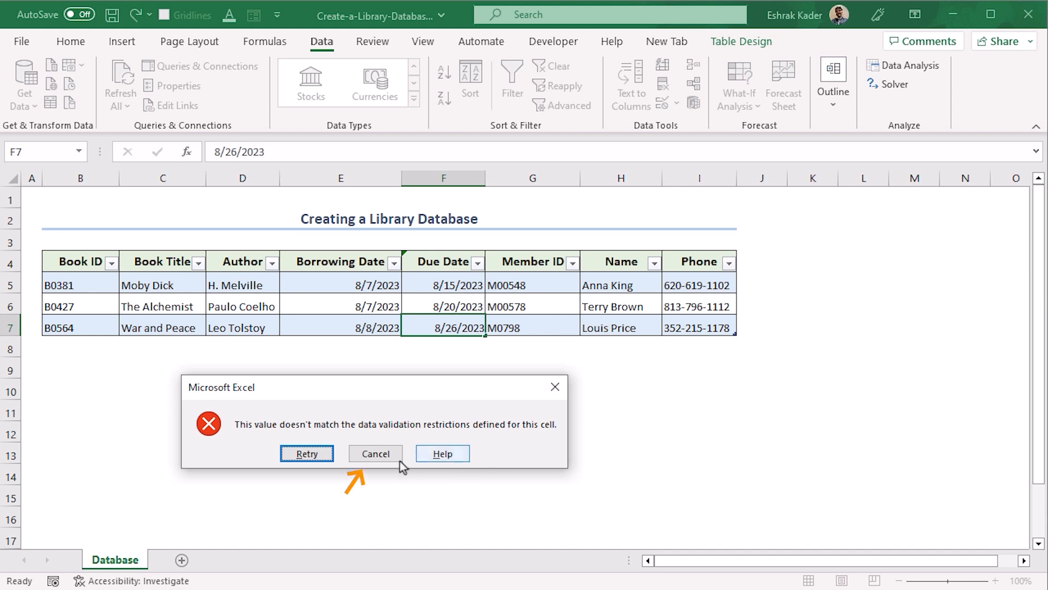
click(374, 453)
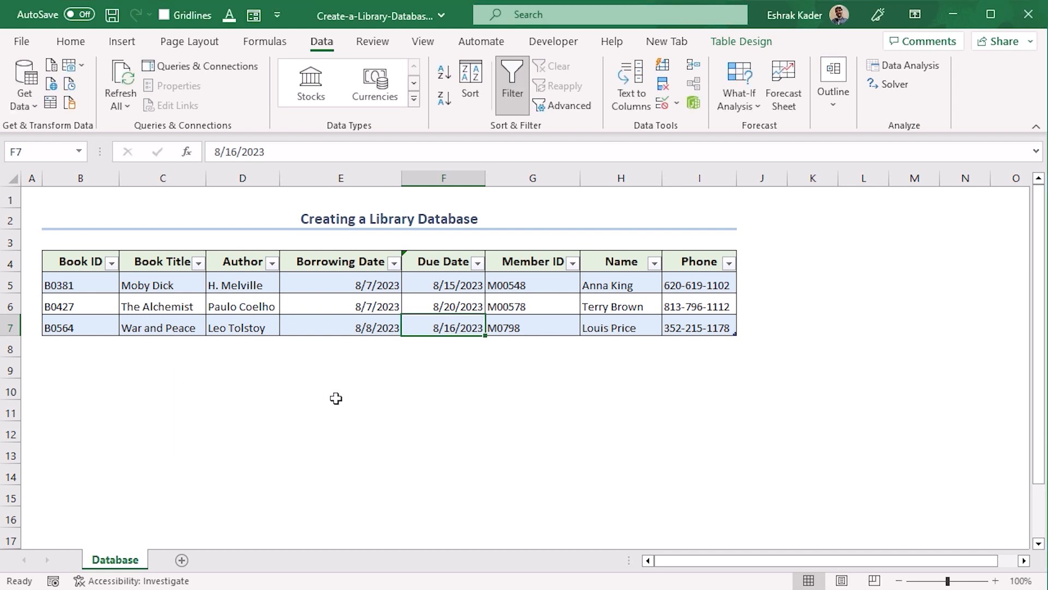